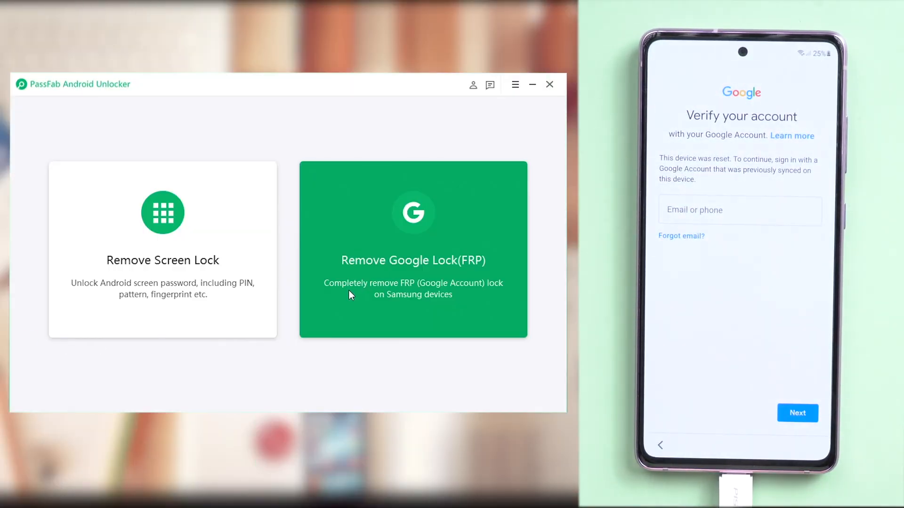
# Choose Remove Google Lock (FRP) with Android 11 as the device OS version.
pyautogui.click(413, 250)
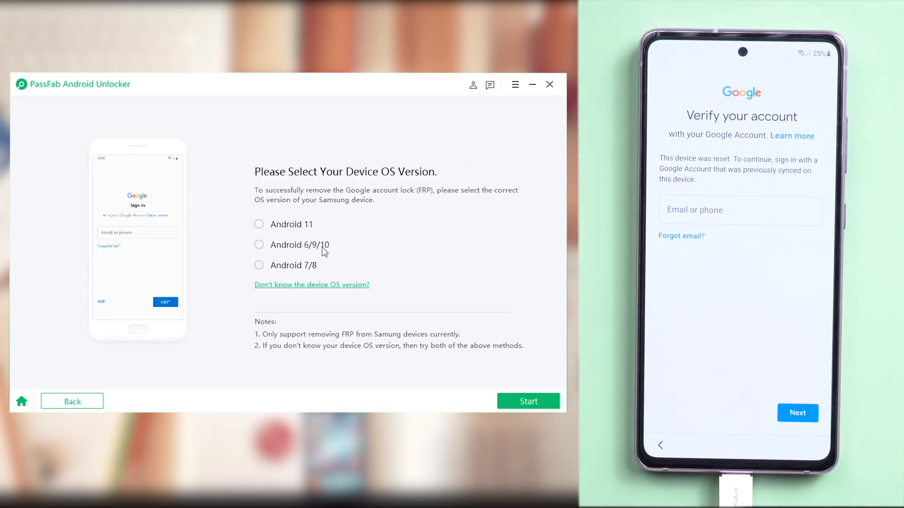
pyautogui.click(259, 224)
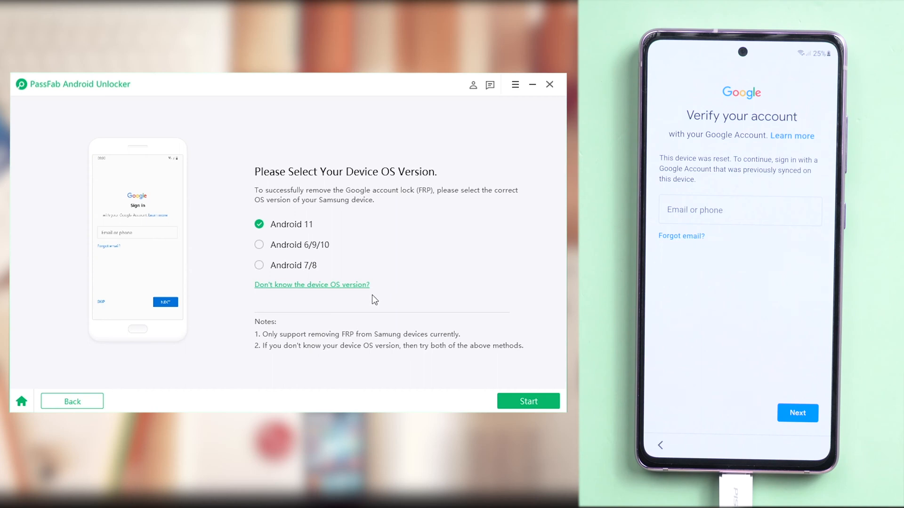
pyautogui.moveTo(369, 301)
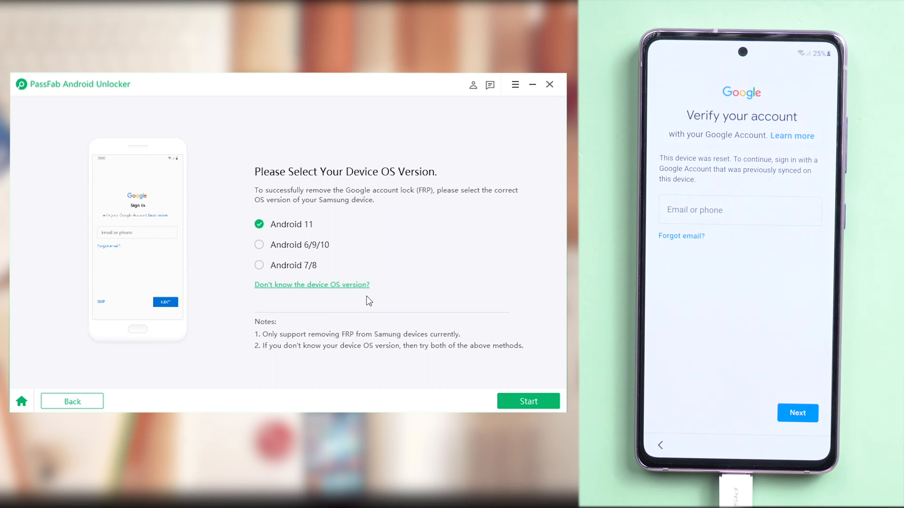
pyautogui.moveTo(363, 295)
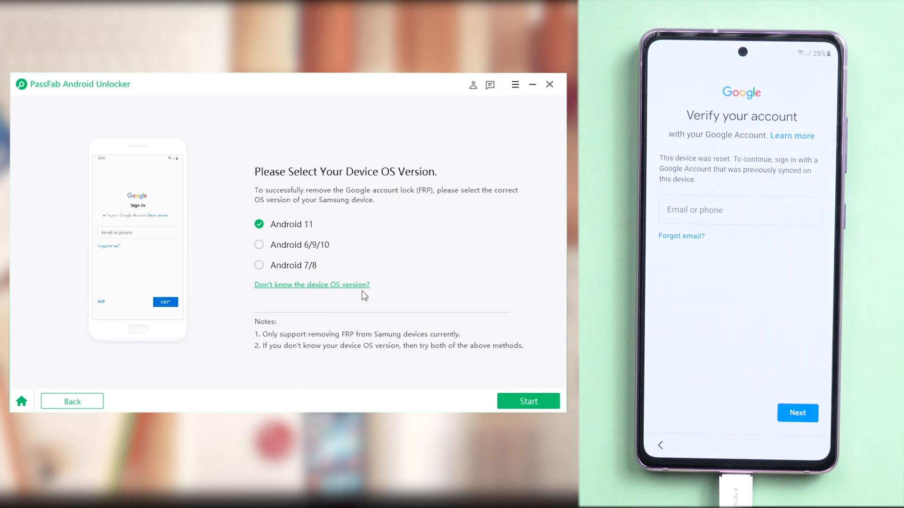
pyautogui.moveTo(357, 286)
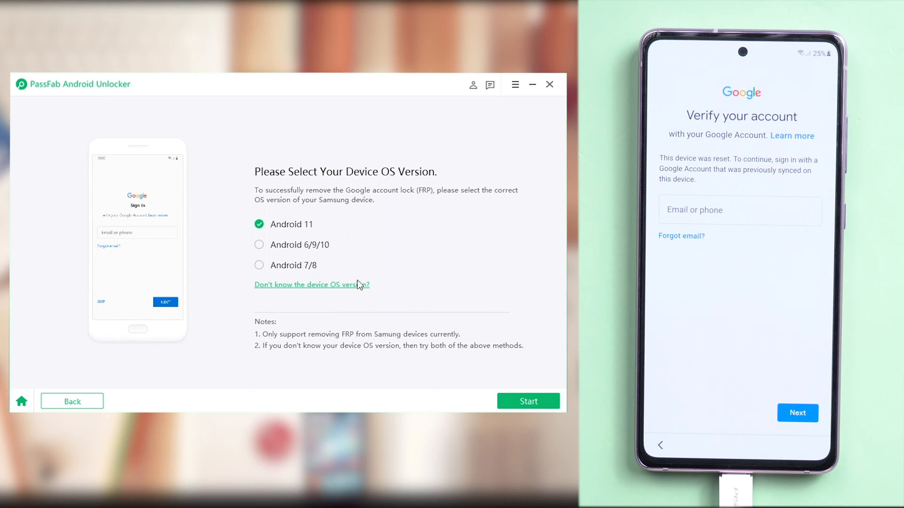
# Start the FRP removal so the prerequisites confirmation for Android 11 appears.
pyautogui.click(527, 401)
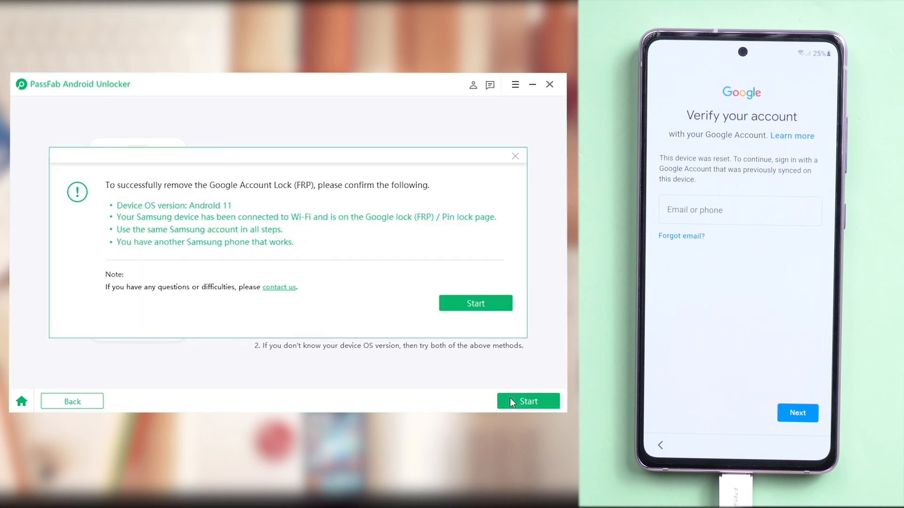
pyautogui.moveTo(329, 206)
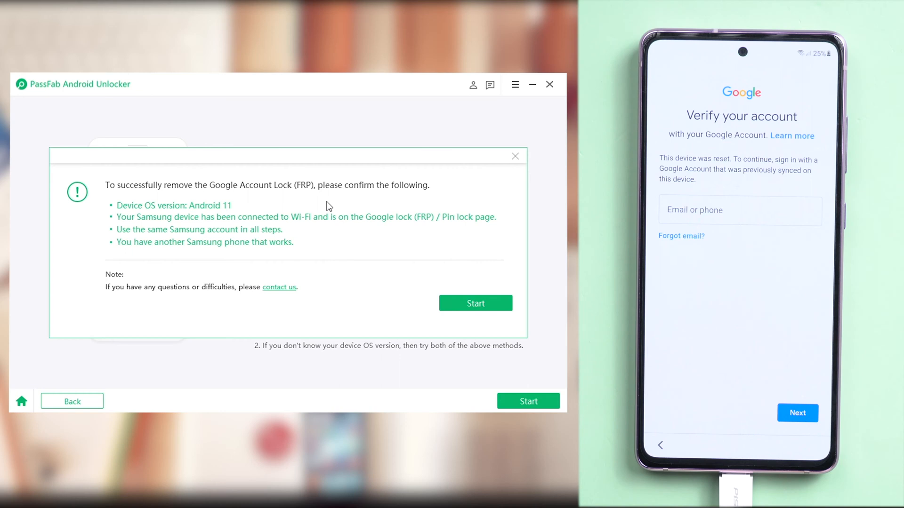
pyautogui.moveTo(333, 230)
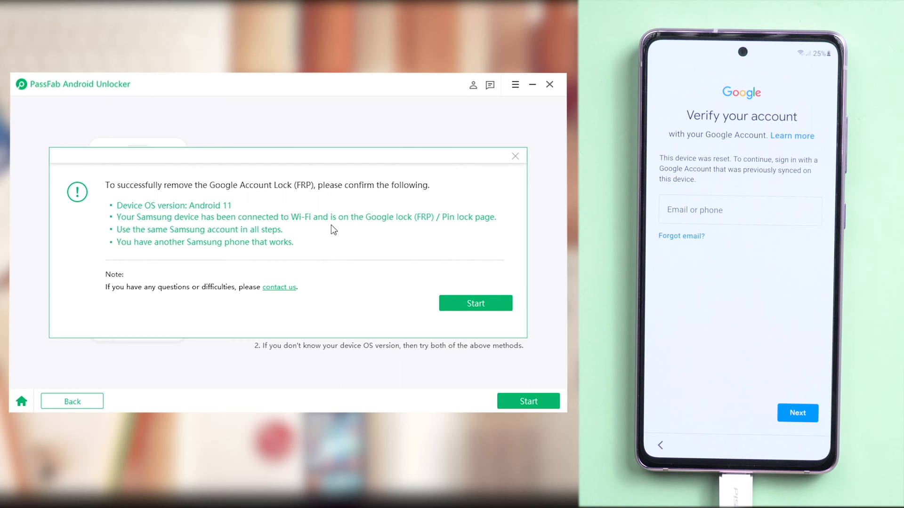
pyautogui.moveTo(491, 307)
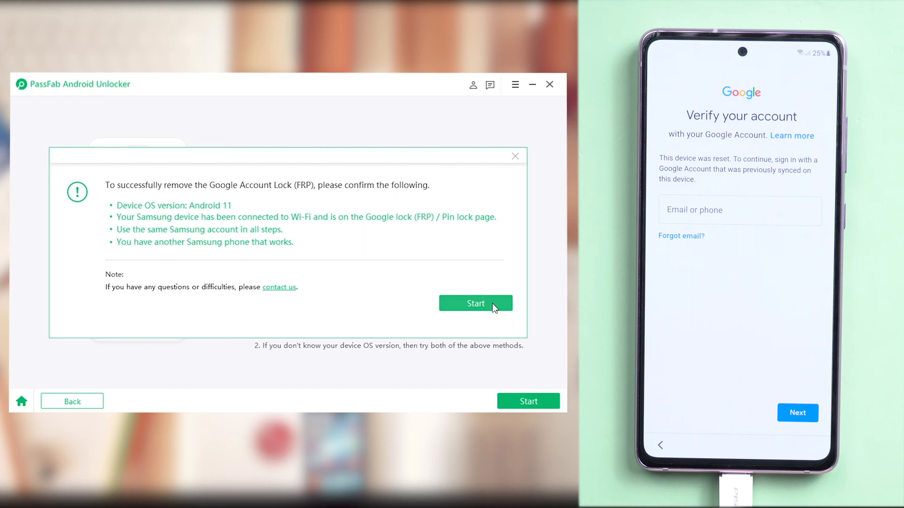
# Confirm the requirements, then find and install Alliance Shield from the working phone's Play Store.
pyautogui.click(474, 304)
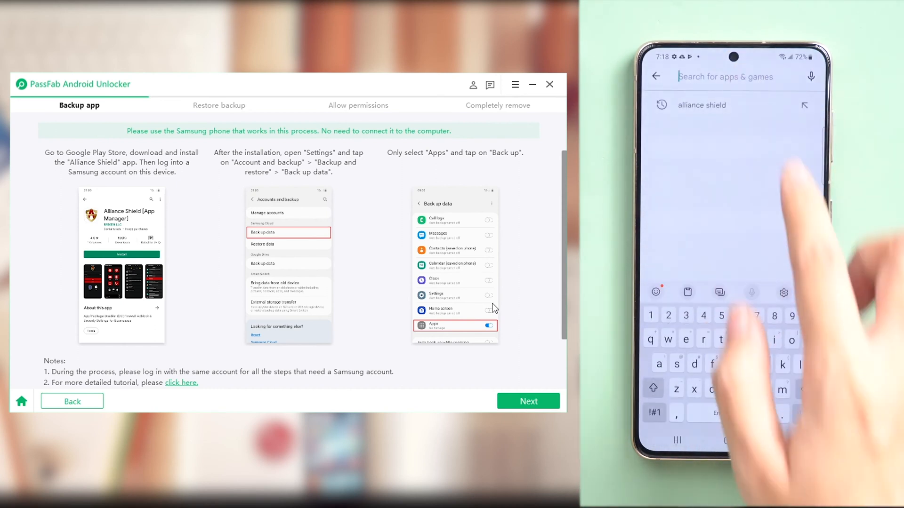
pyautogui.write('alliance shields')
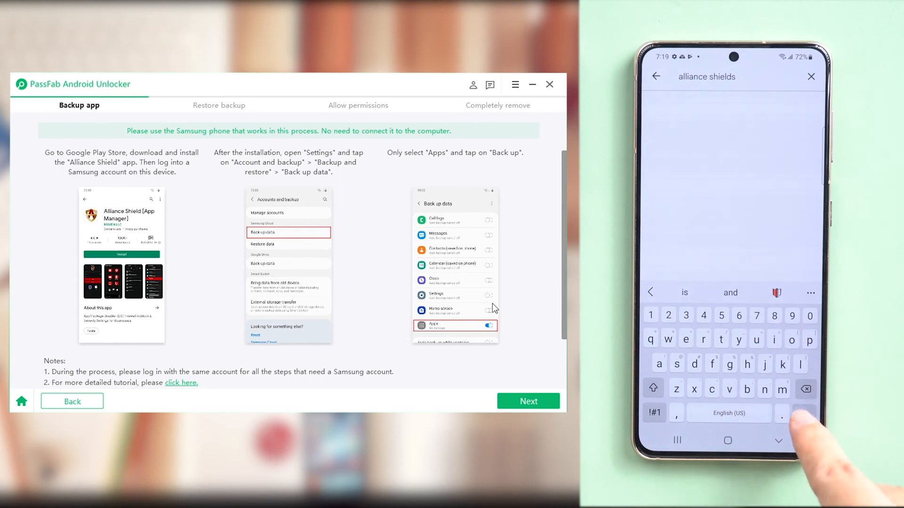
pyautogui.click(805, 389)
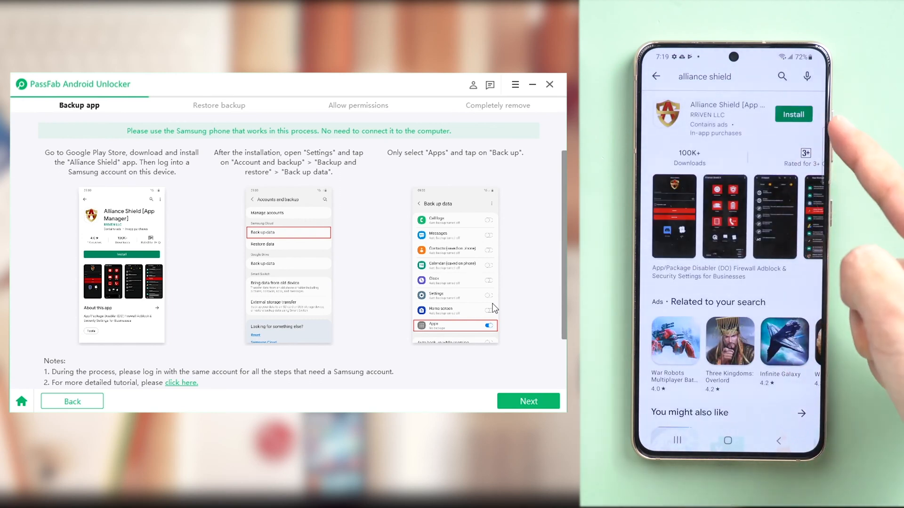
pyautogui.click(792, 114)
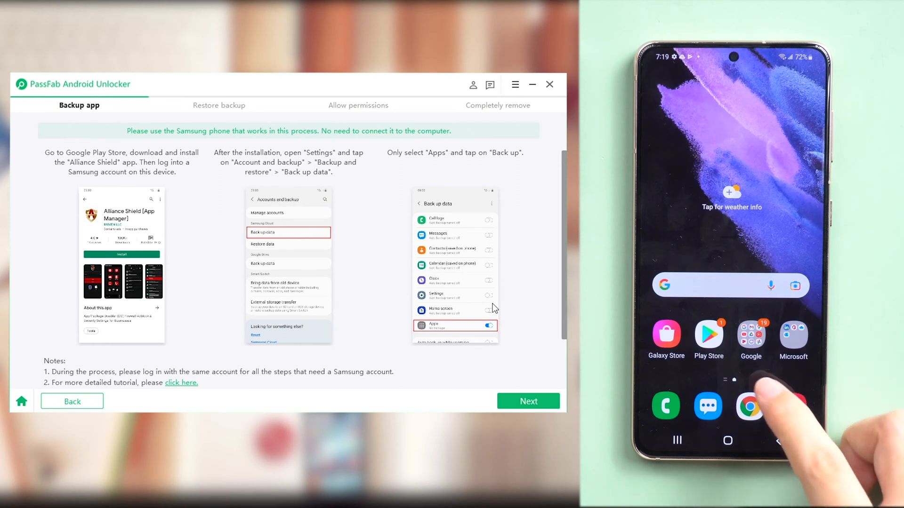
# Reach the Samsung Cloud Back up data page under Accounts and backup on the working phone.
pyautogui.hscroll(-3)
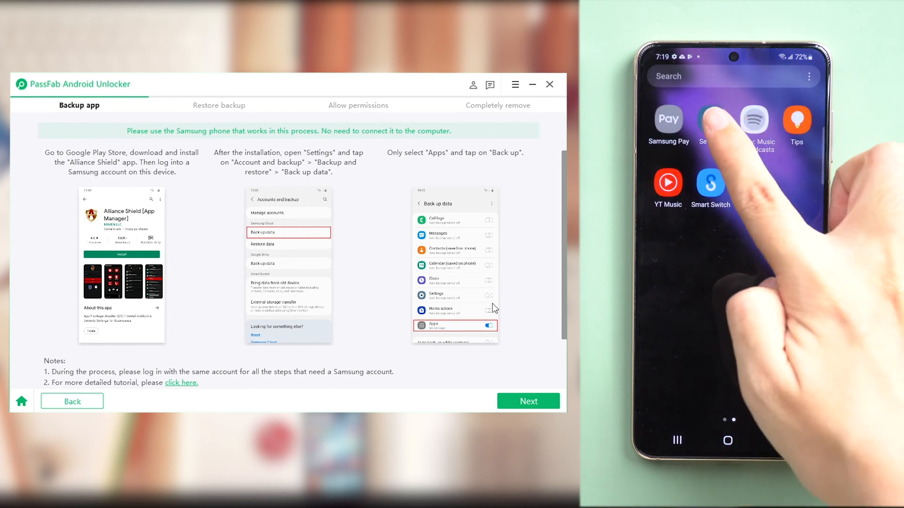
pyautogui.click(710, 119)
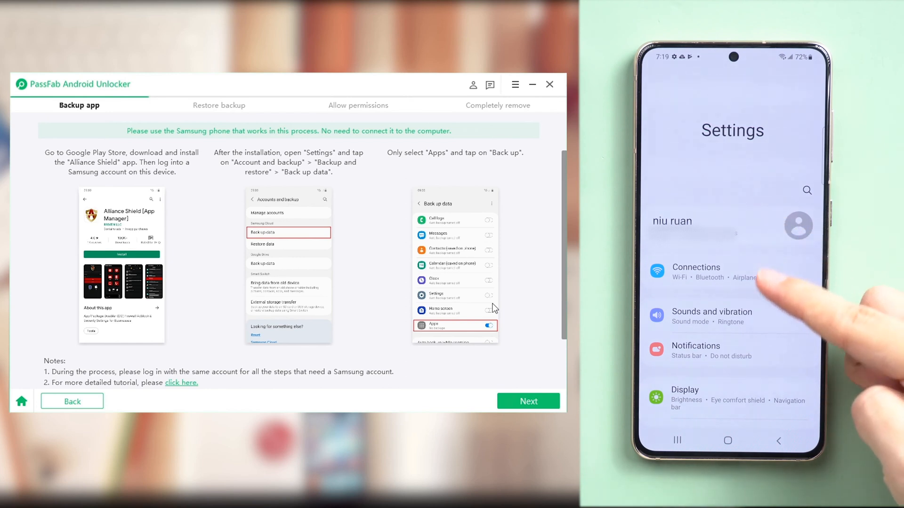
pyautogui.scroll(-3)
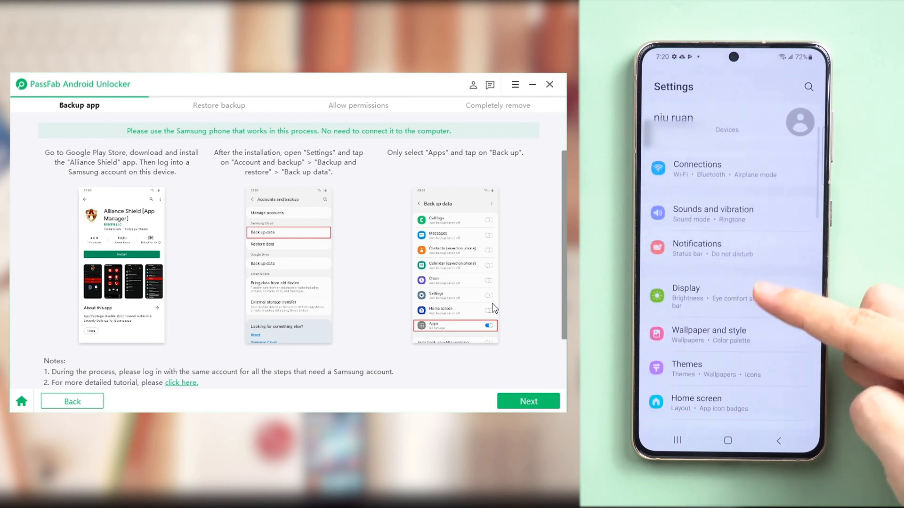
pyautogui.scroll(-3)
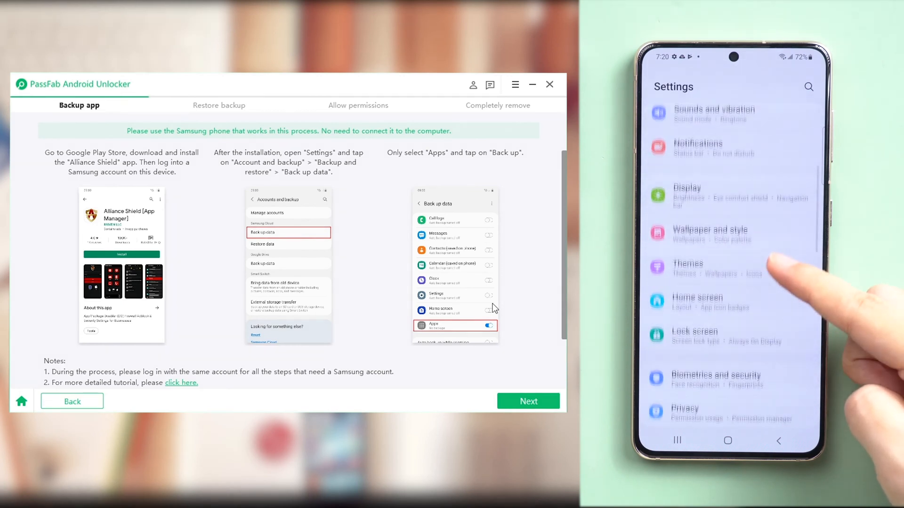
pyautogui.scroll(-3)
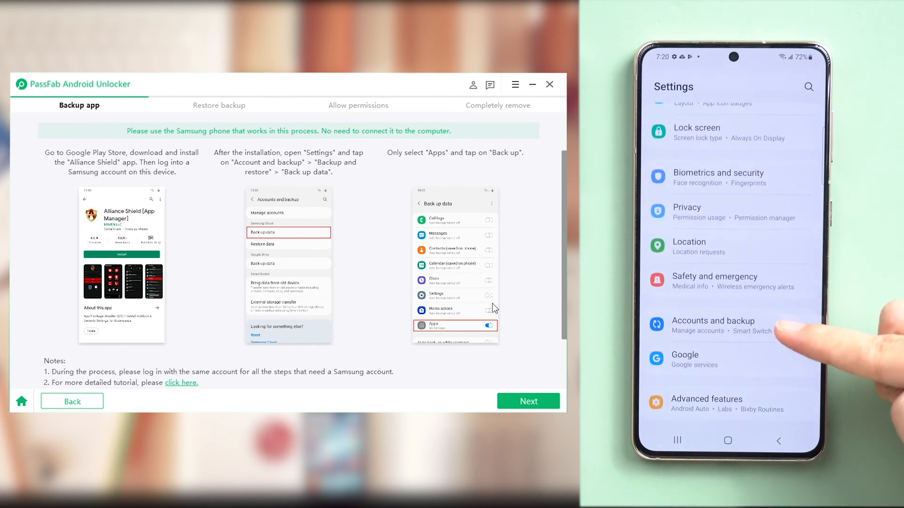
pyautogui.click(712, 325)
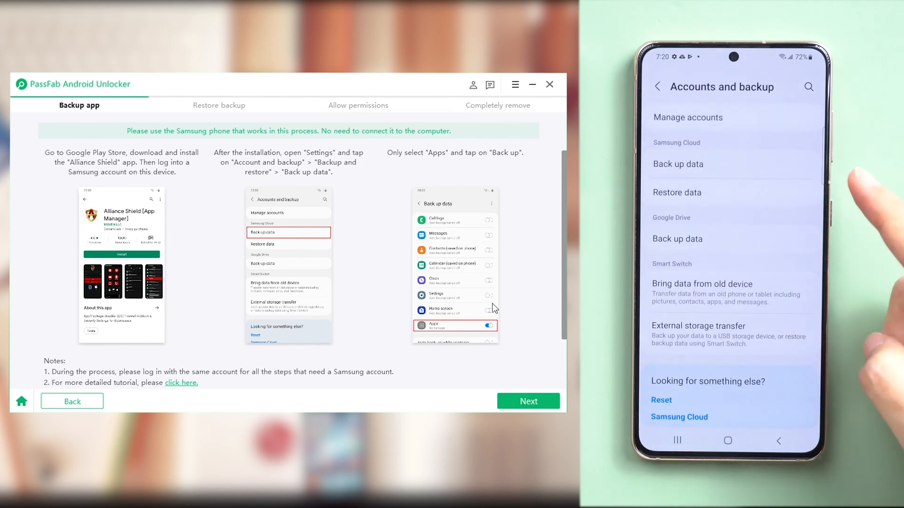
pyautogui.click(677, 164)
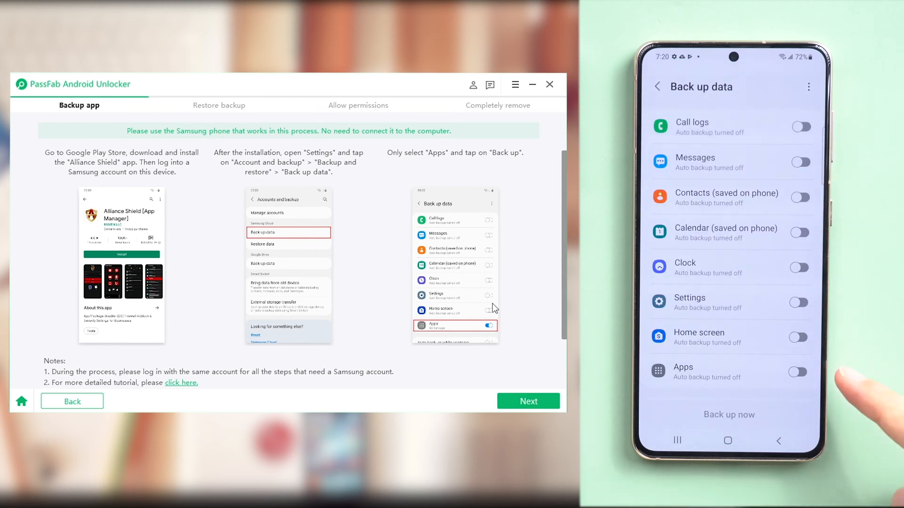
# Back up only Apps to Samsung Cloud and finish the completed backup.
pyautogui.click(798, 372)
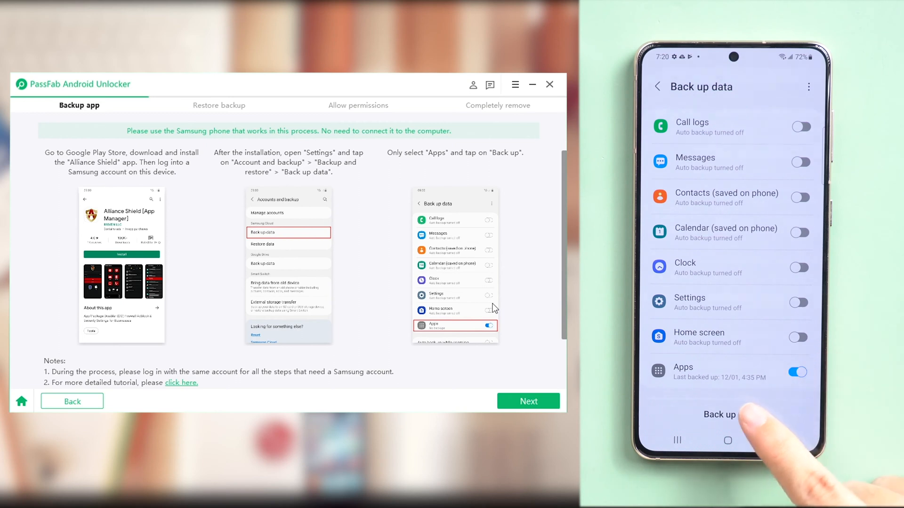
pyautogui.click(719, 414)
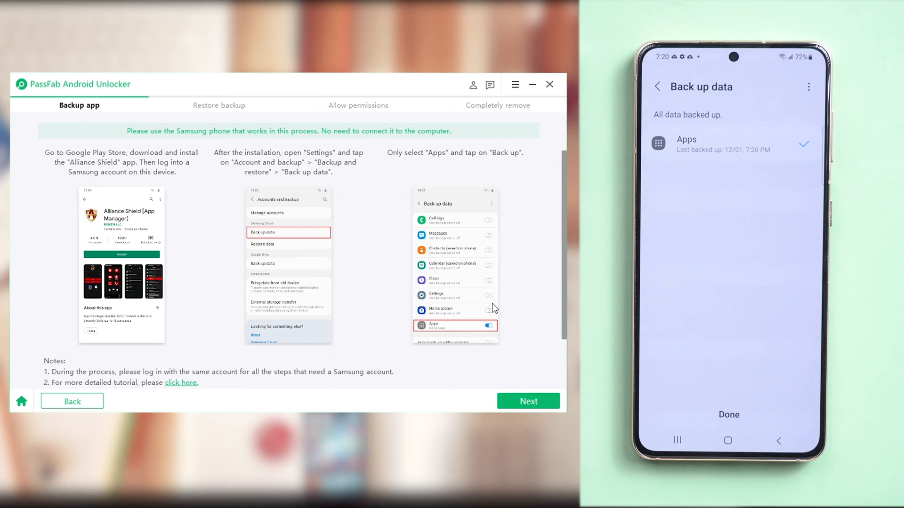
pyautogui.click(729, 414)
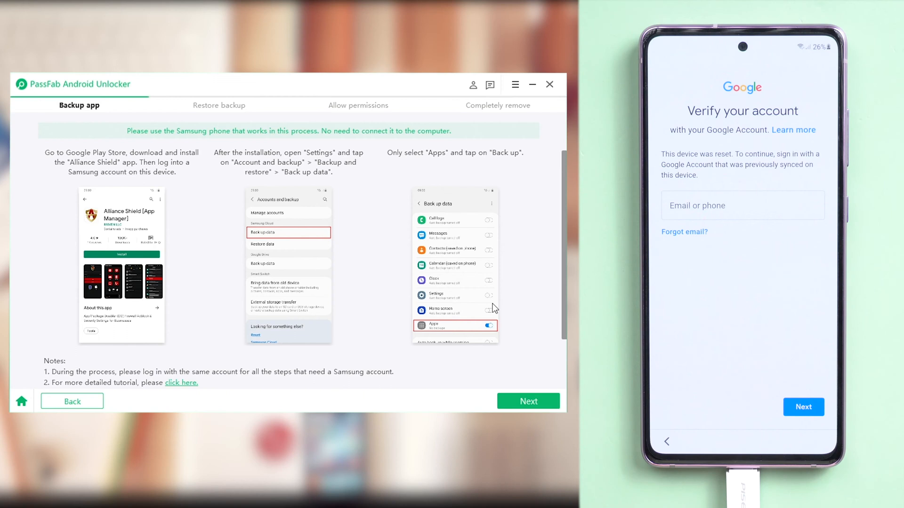
# Send the notification to the locked phone and view it to land on the Galaxy Store welcome.
pyautogui.click(527, 400)
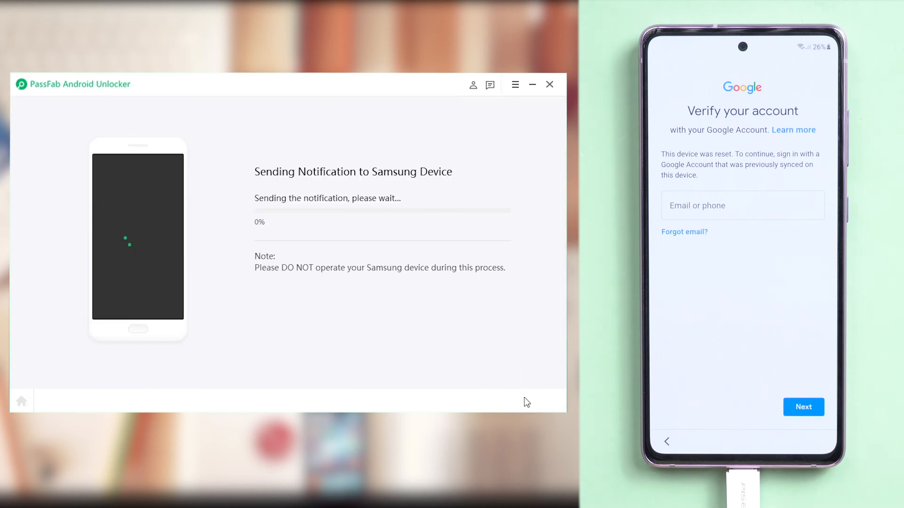
pyautogui.moveTo(515, 350)
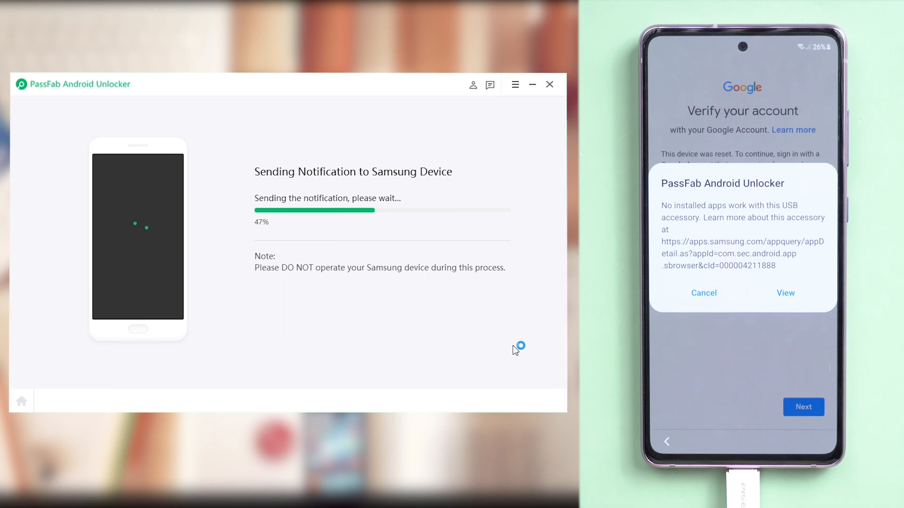
pyautogui.click(785, 293)
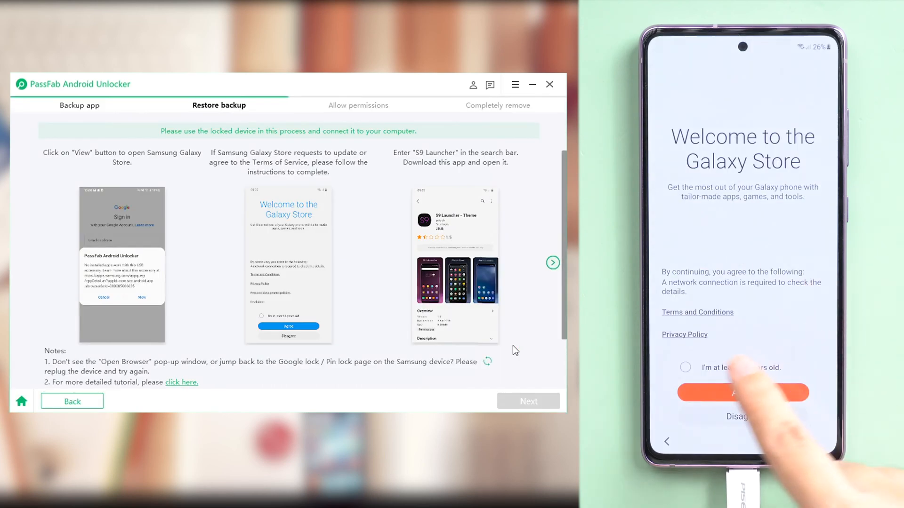
# Download S9 Launcher – Theme over WLAN only, sign in with terms agreed, and install it anyway.
pyautogui.click(743, 392)
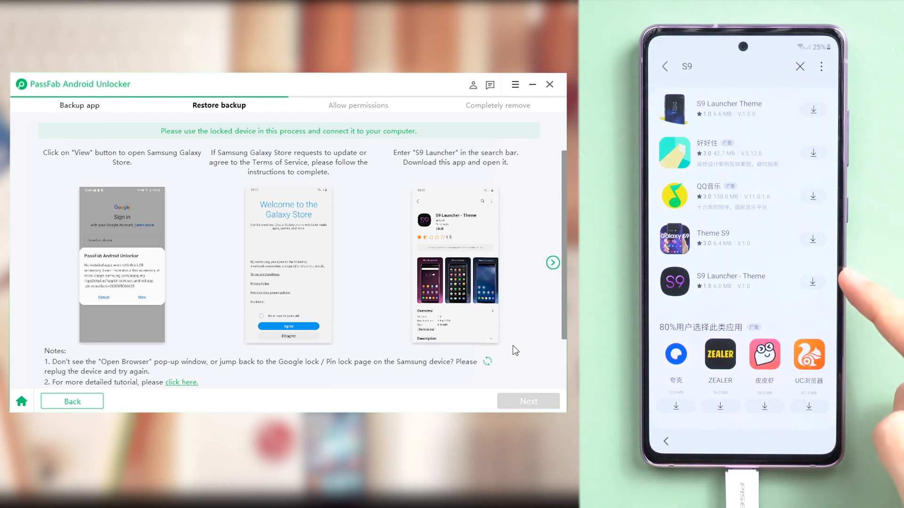
pyautogui.click(812, 281)
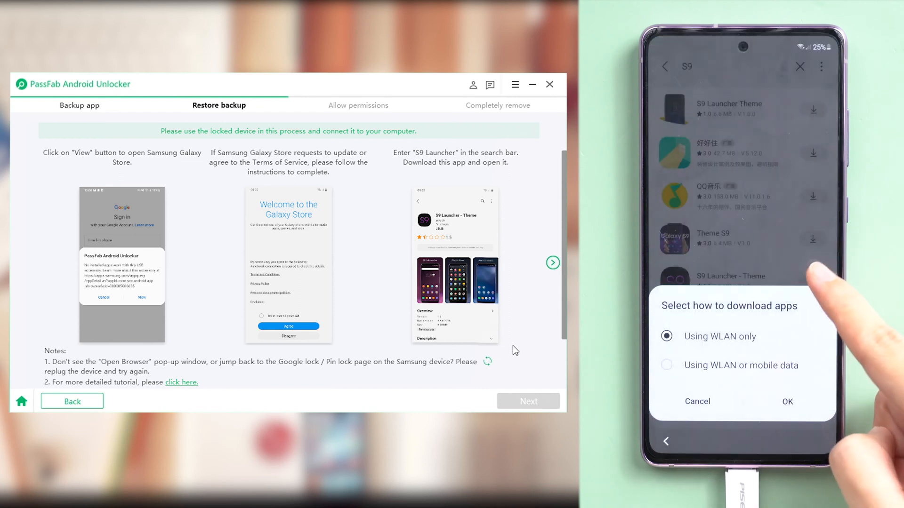
pyautogui.click(786, 401)
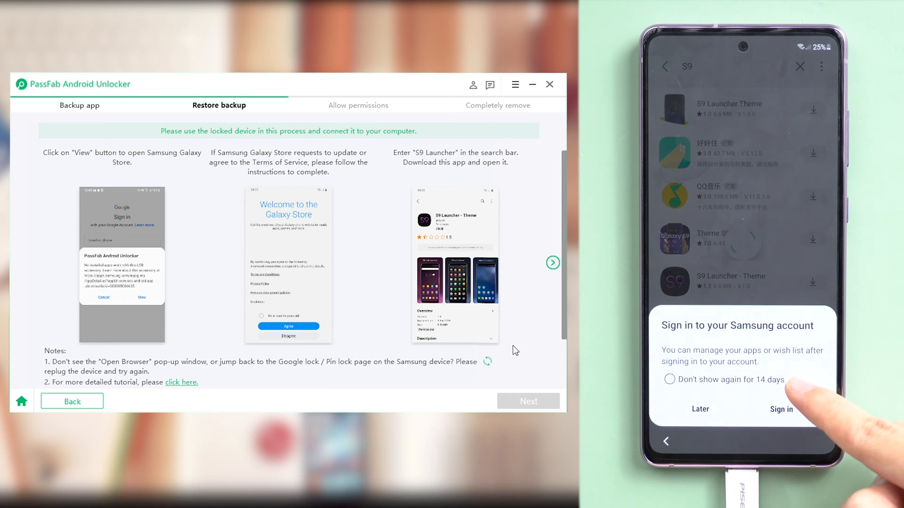
pyautogui.click(781, 409)
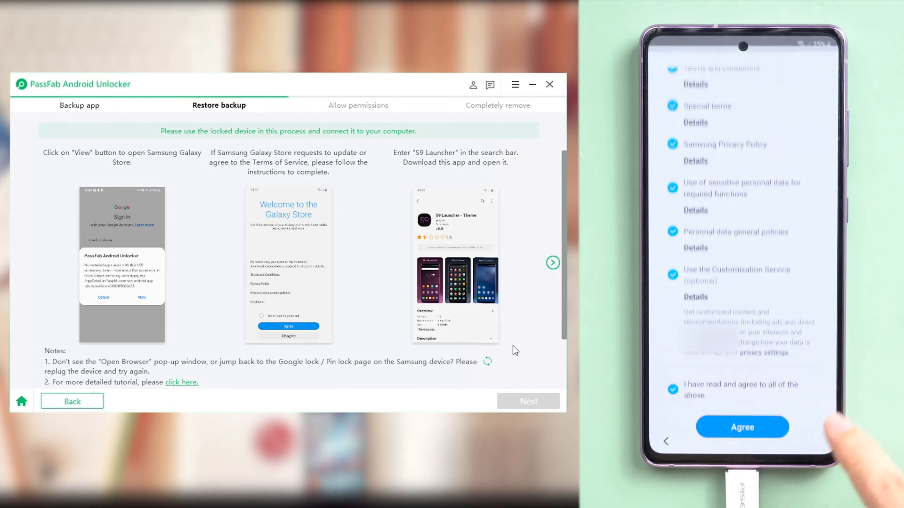
pyautogui.click(742, 426)
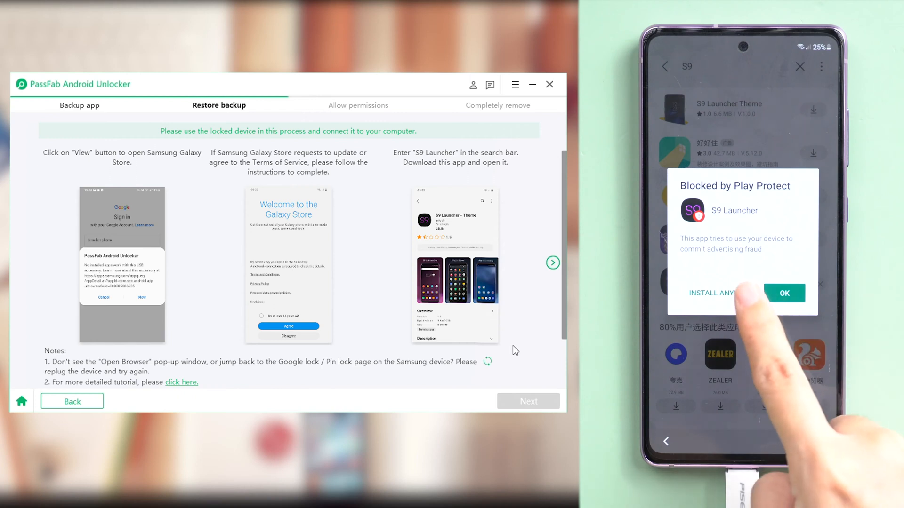
pyautogui.click(783, 294)
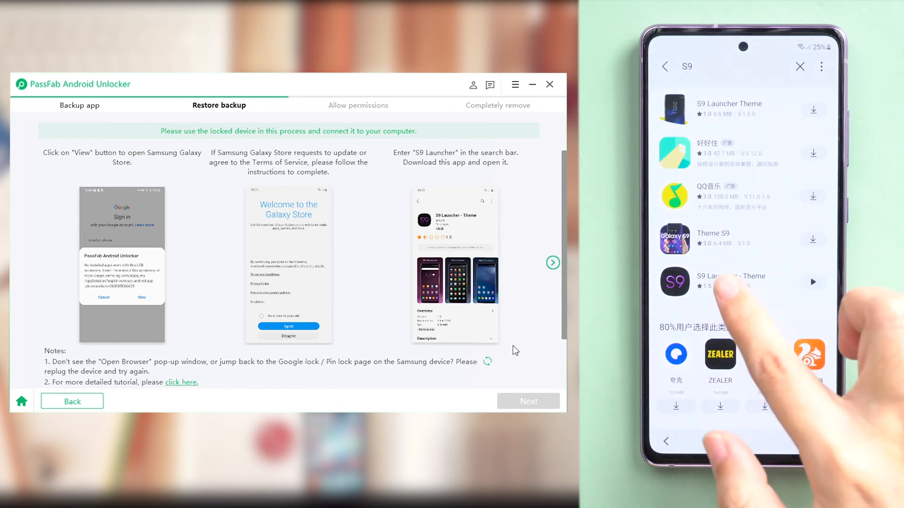
# Launch S9 Launcher, allow its permissions, dismiss the warning and tip to reach its home screen.
pyautogui.click(732, 281)
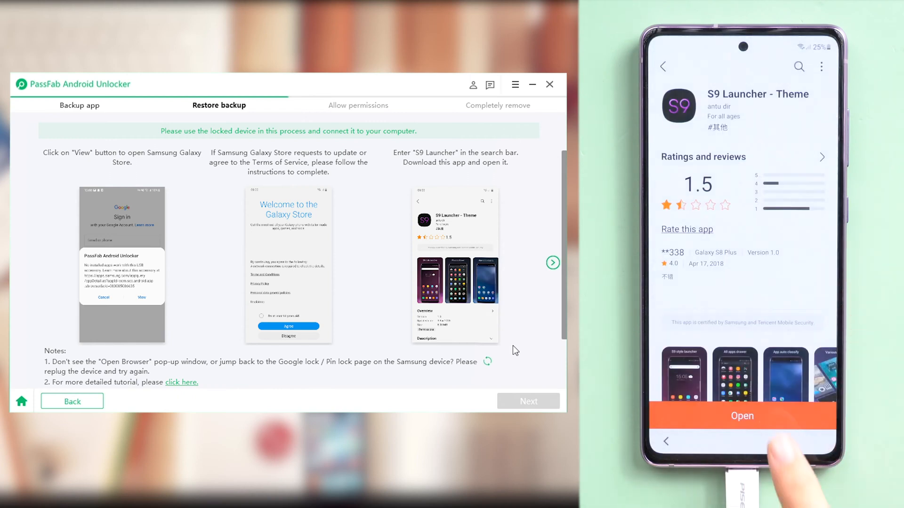
pyautogui.click(742, 415)
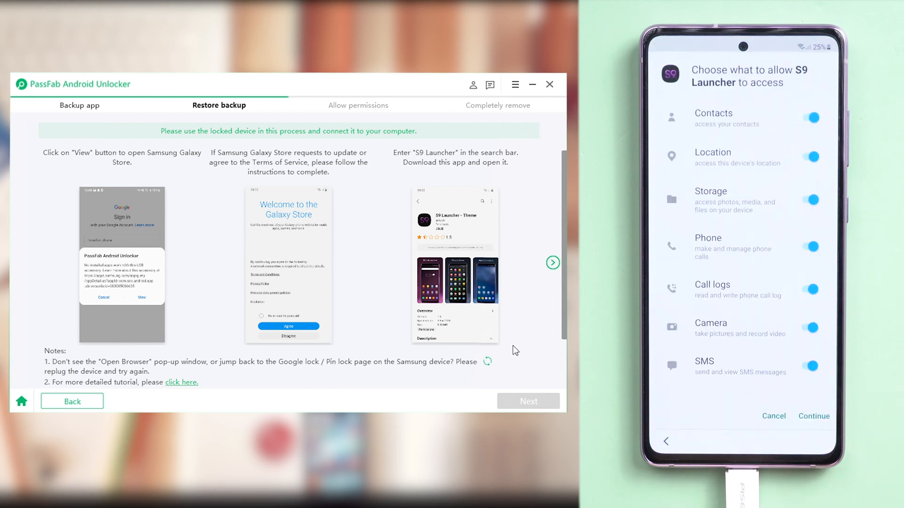
pyautogui.click(813, 416)
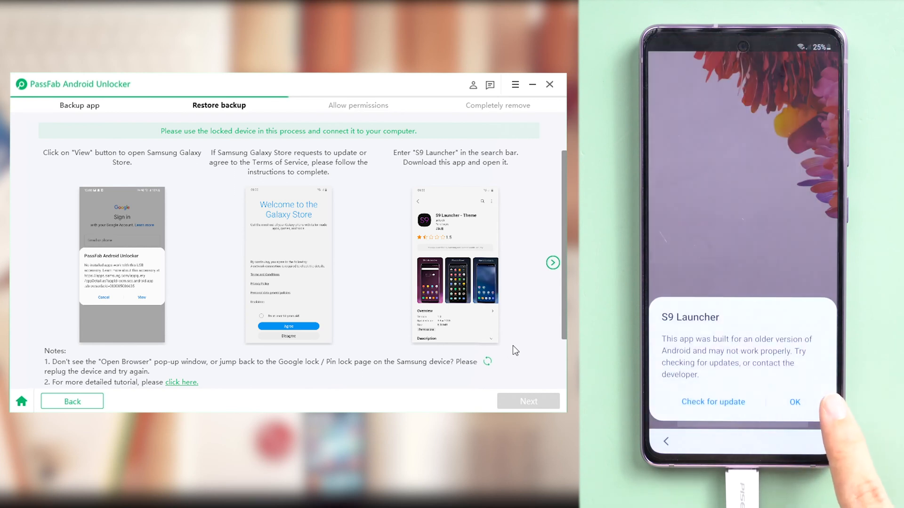
pyautogui.click(794, 401)
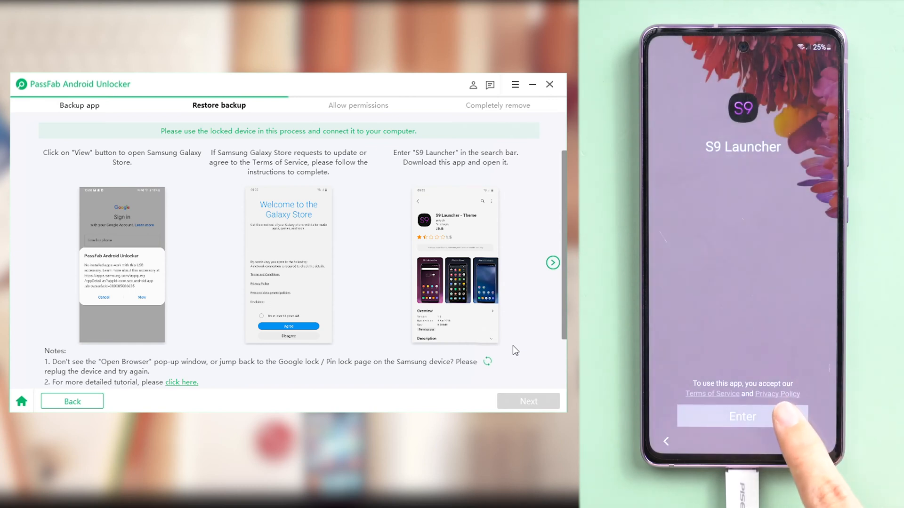
pyautogui.click(743, 416)
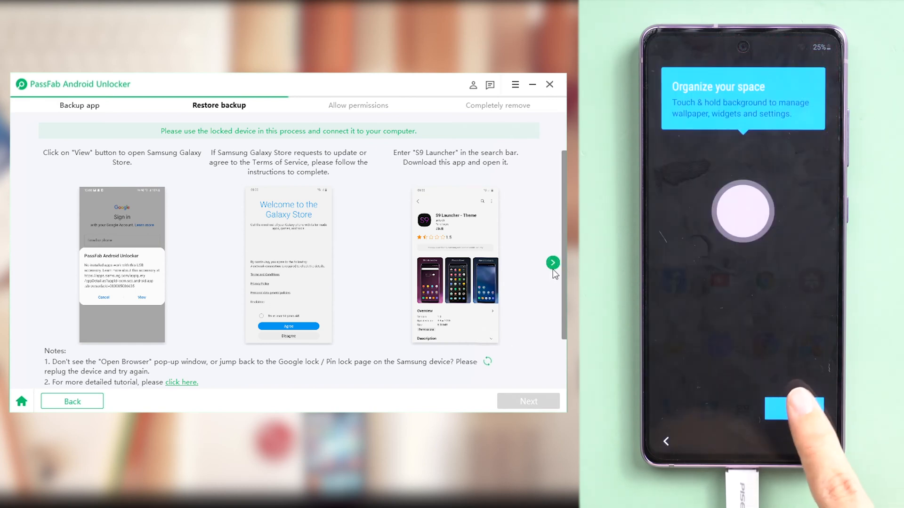
pyautogui.click(552, 263)
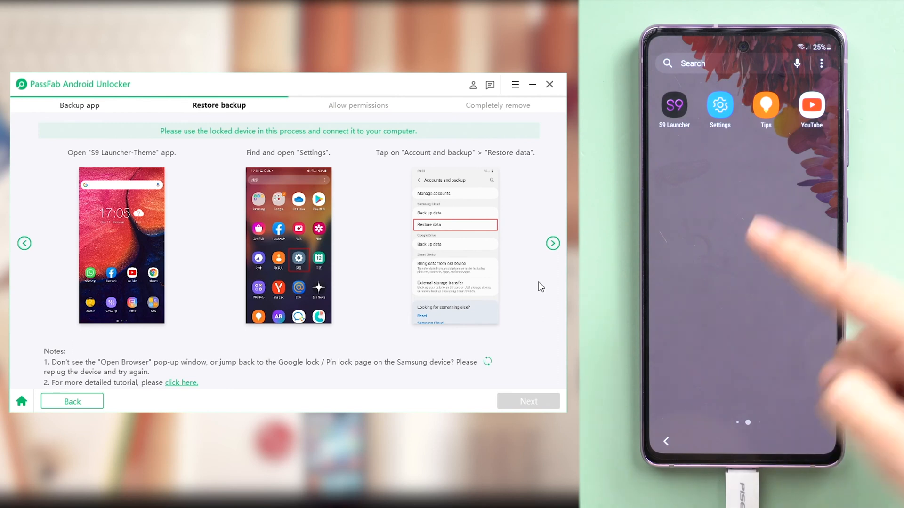
# Reach the cloud Restore data page under Accounts and backup on the locked phone.
pyautogui.click(719, 106)
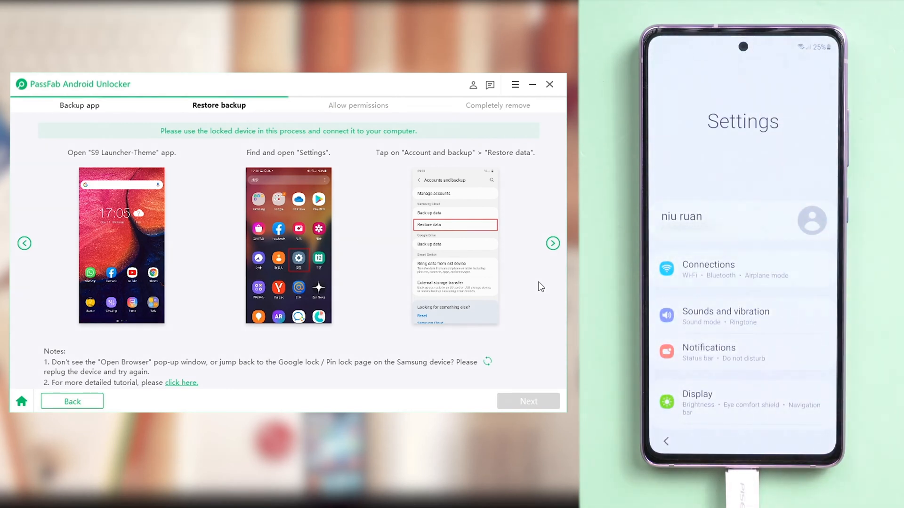
pyautogui.scroll(-3)
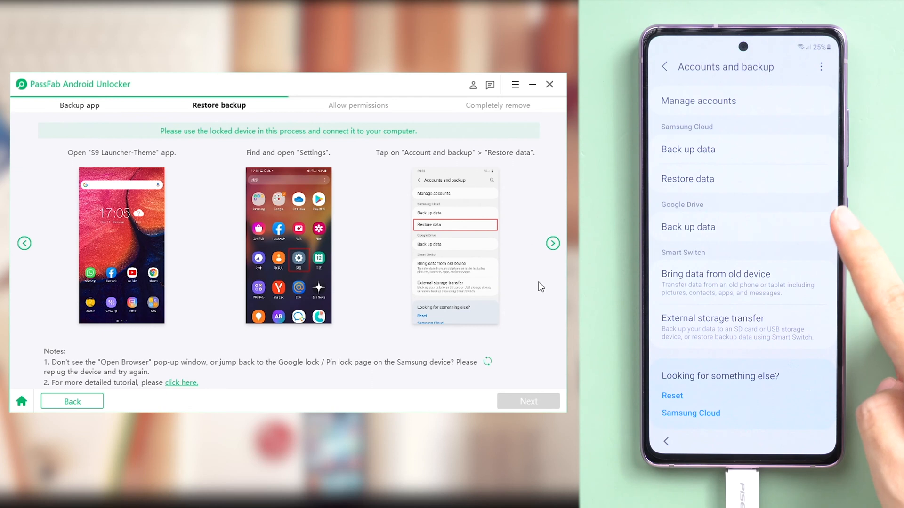
pyautogui.click(687, 178)
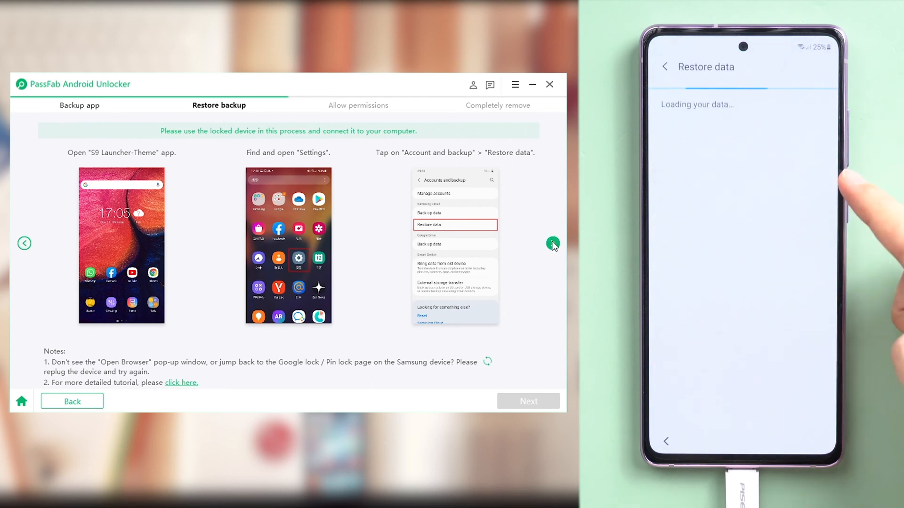
pyautogui.click(552, 243)
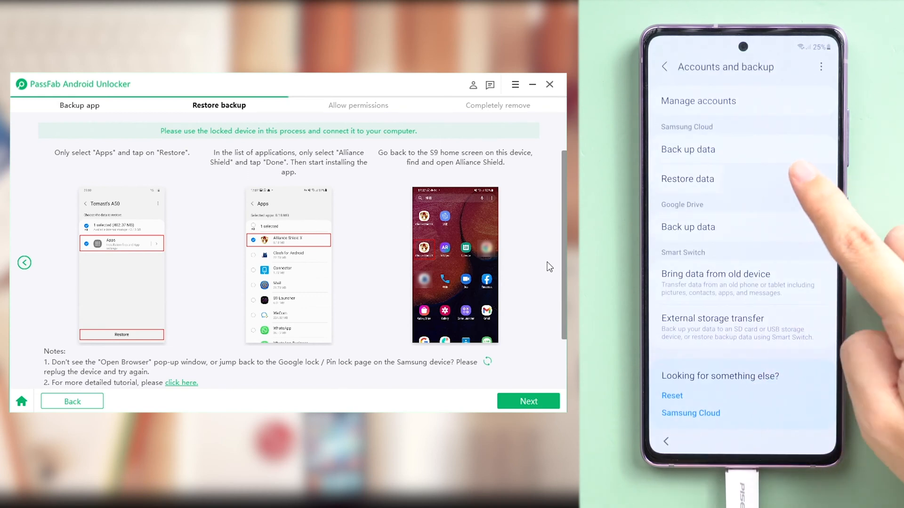
pyautogui.click(687, 179)
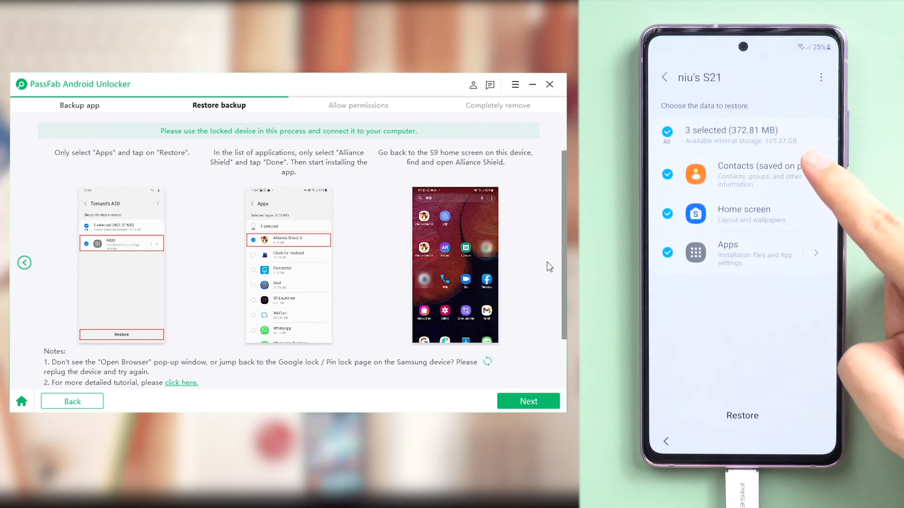
# Restore only Alliance Shield X from the backed-up apps and install it.
pyautogui.click(666, 132)
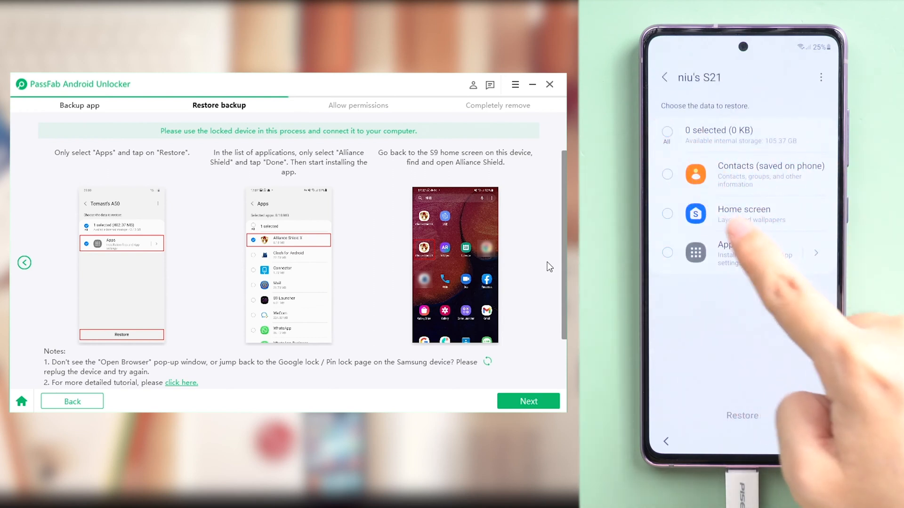
pyautogui.click(666, 252)
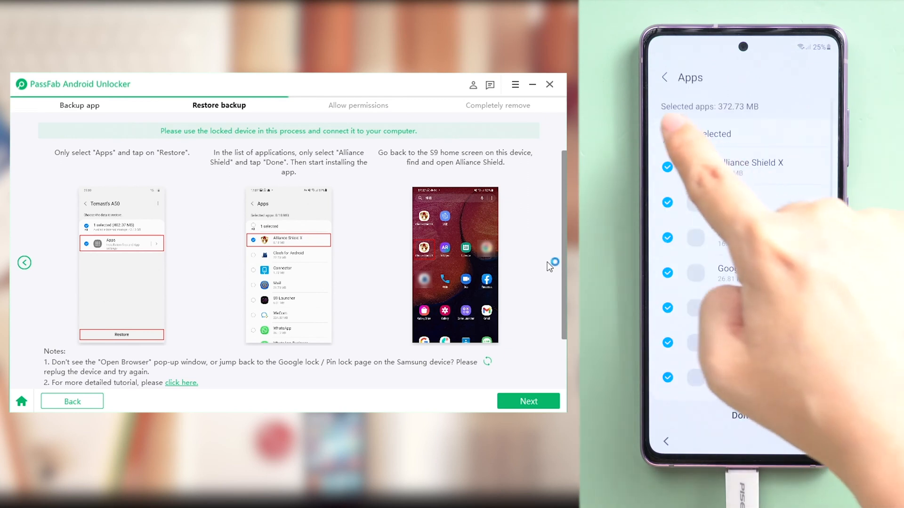
pyautogui.click(666, 134)
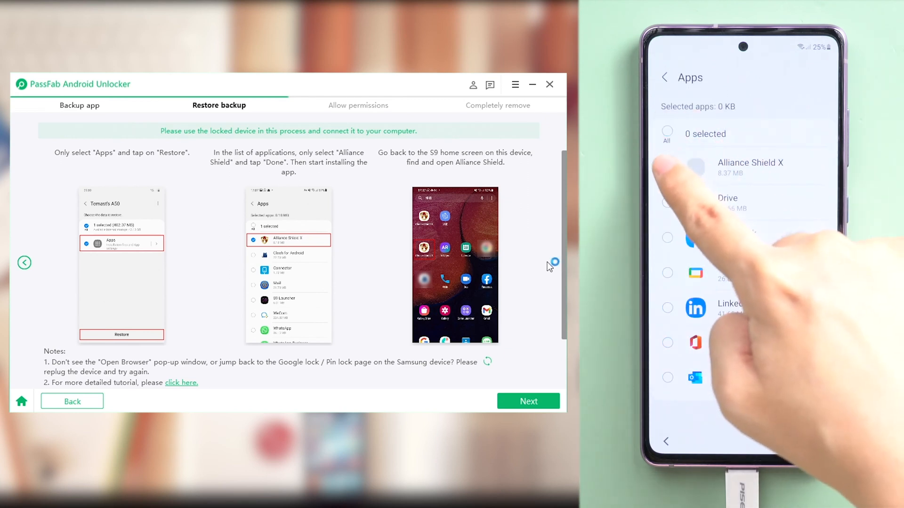
pyautogui.click(666, 168)
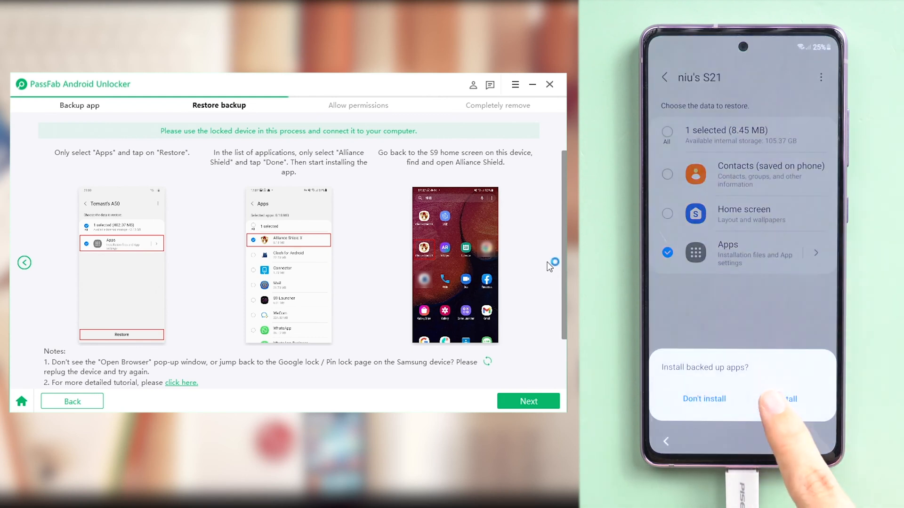
pyautogui.click(790, 399)
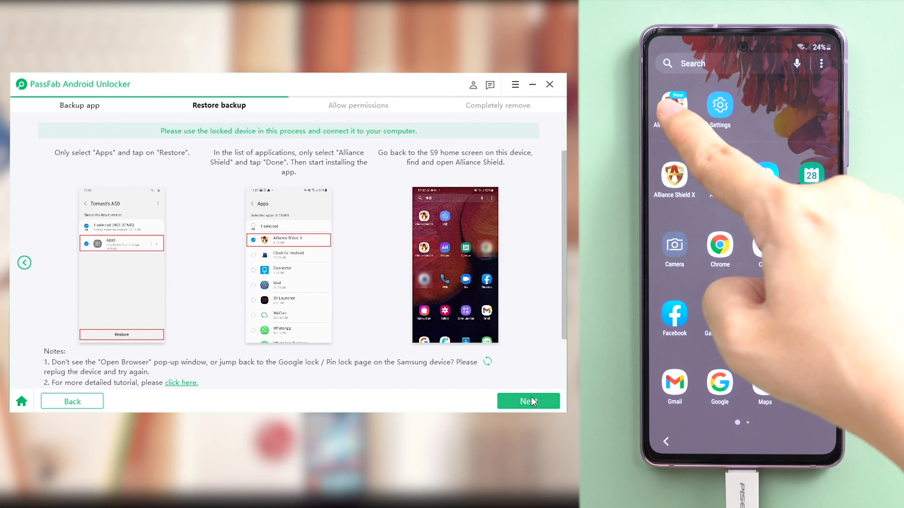
# Launch Alliance Shield X and activate it as device admin.
pyautogui.click(527, 401)
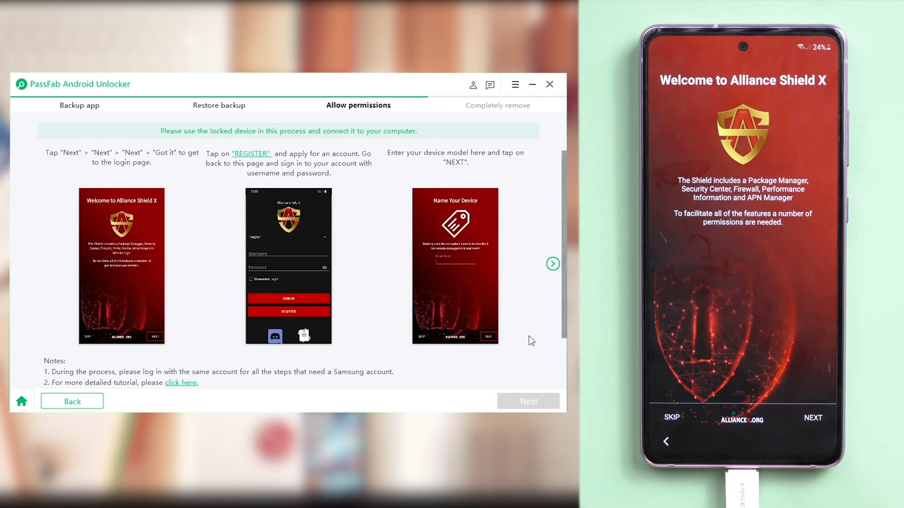
pyautogui.click(812, 418)
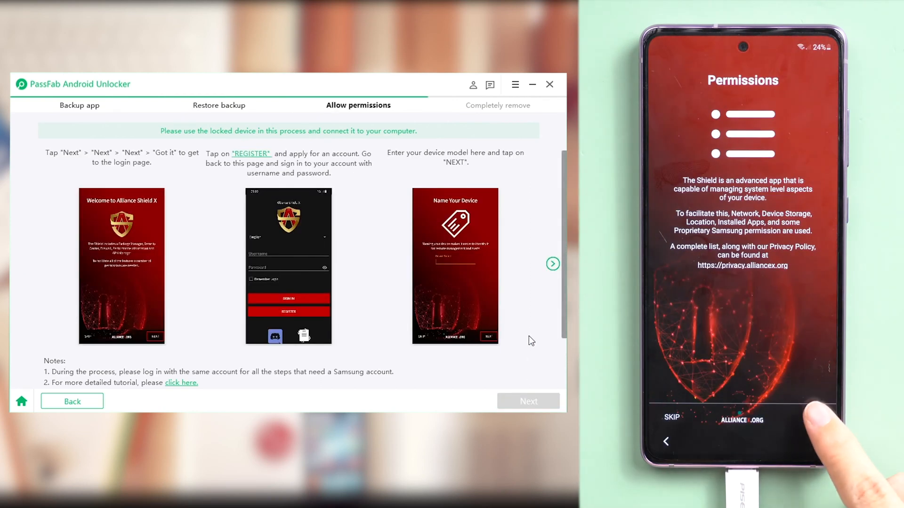
pyautogui.click(809, 415)
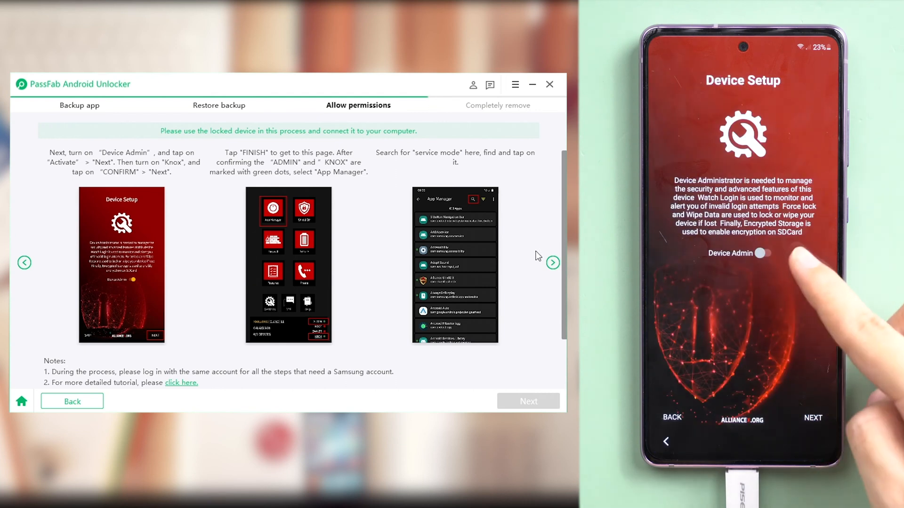
pyautogui.click(761, 253)
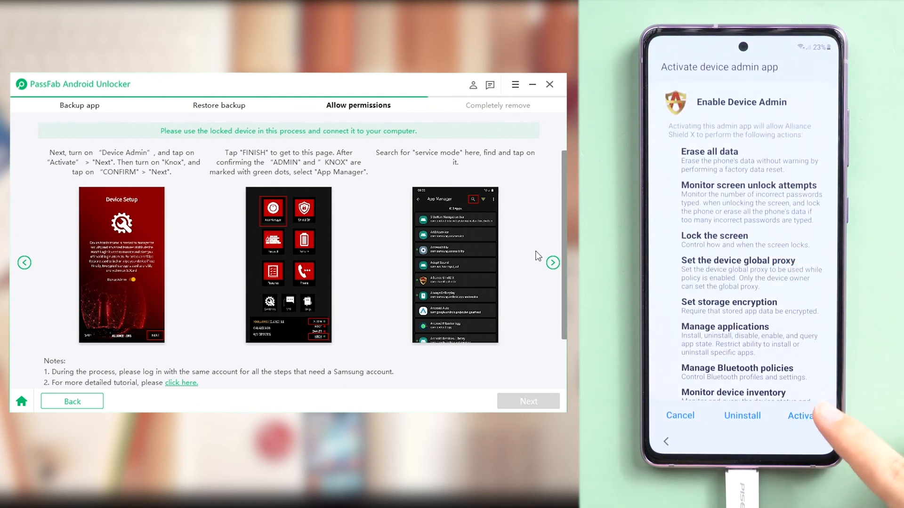
pyautogui.click(800, 415)
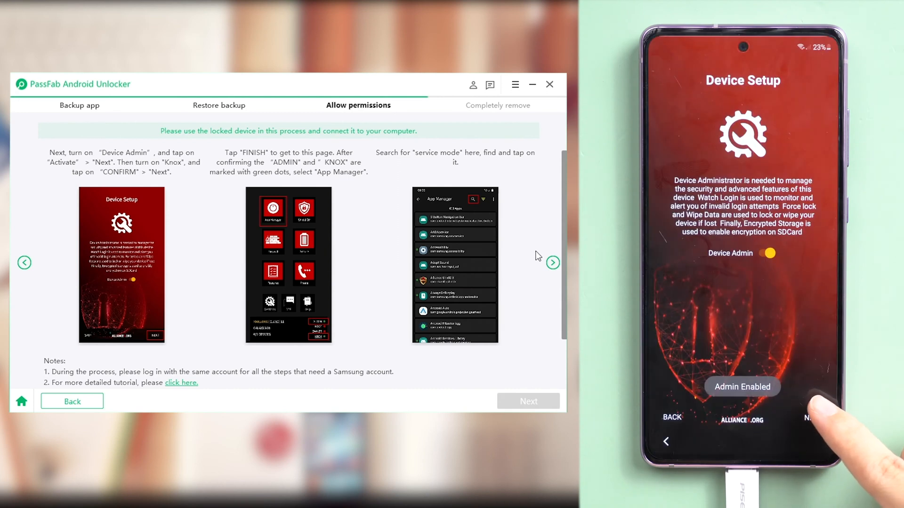
pyautogui.click(807, 418)
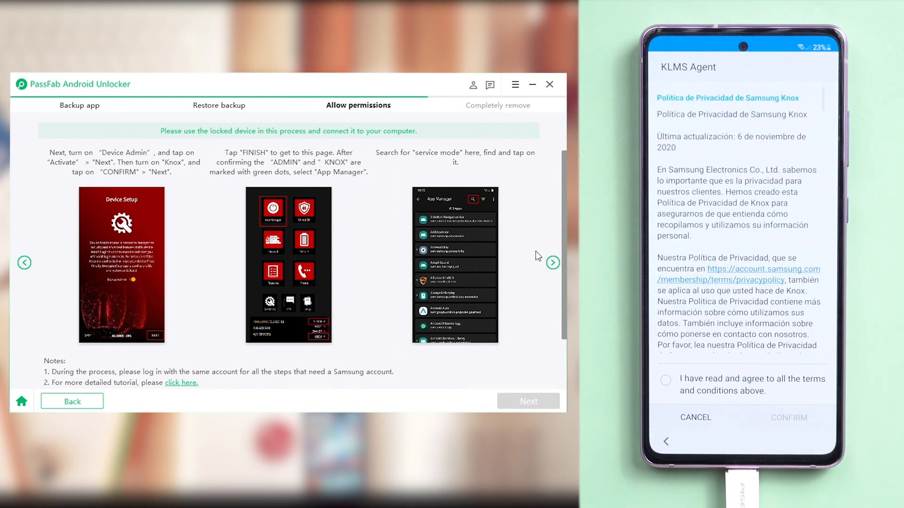
# Agree to Knox terms, enable Knox, and finish setup to reach the Alliance Shield X dashboard.
pyautogui.click(665, 380)
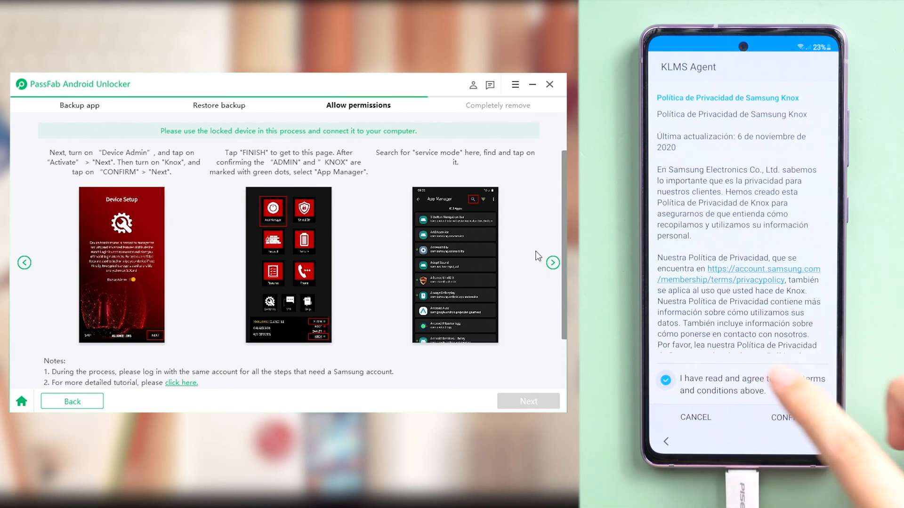
pyautogui.click(806, 411)
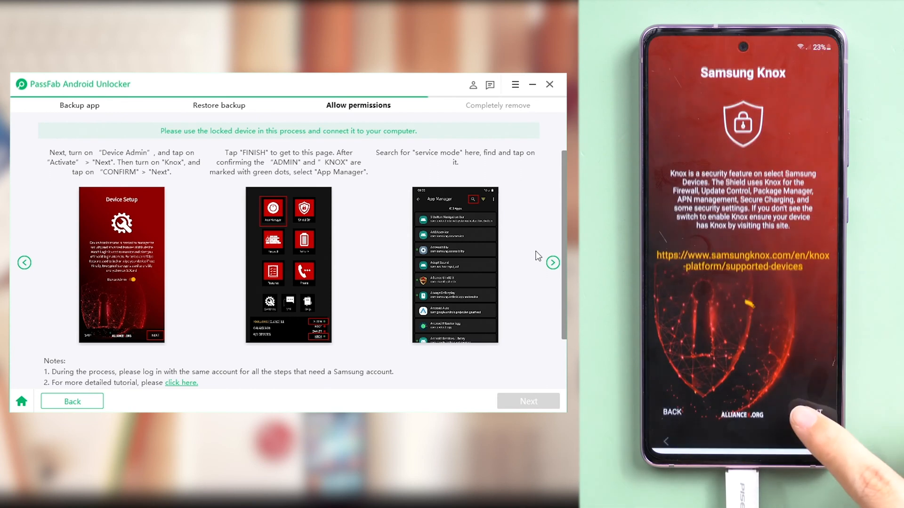
pyautogui.click(813, 418)
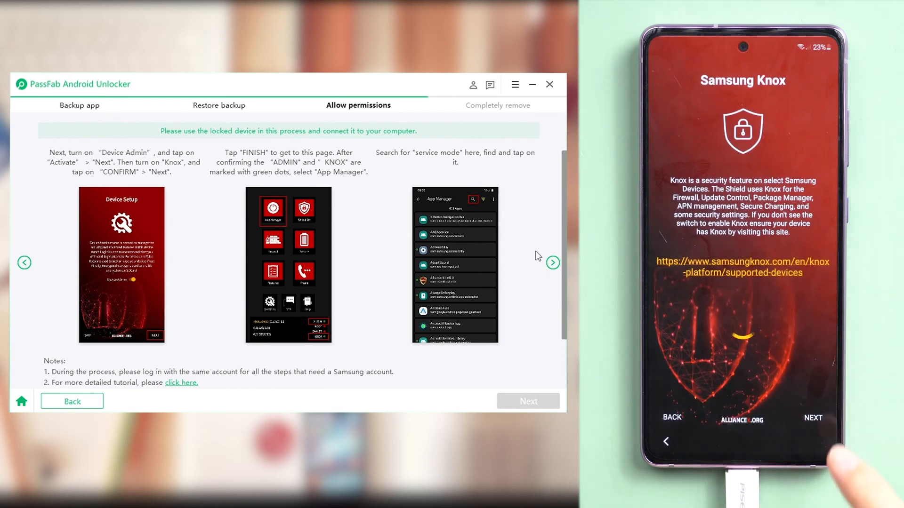
pyautogui.click(812, 418)
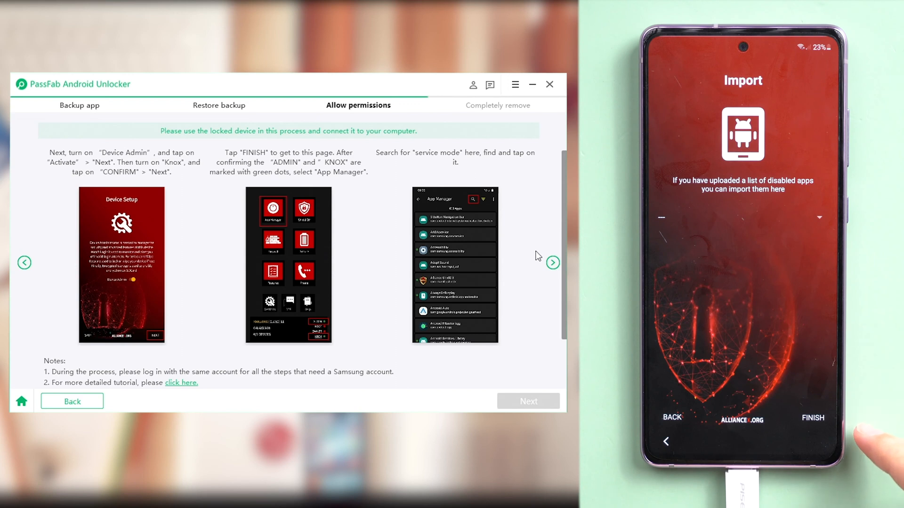
pyautogui.click(811, 418)
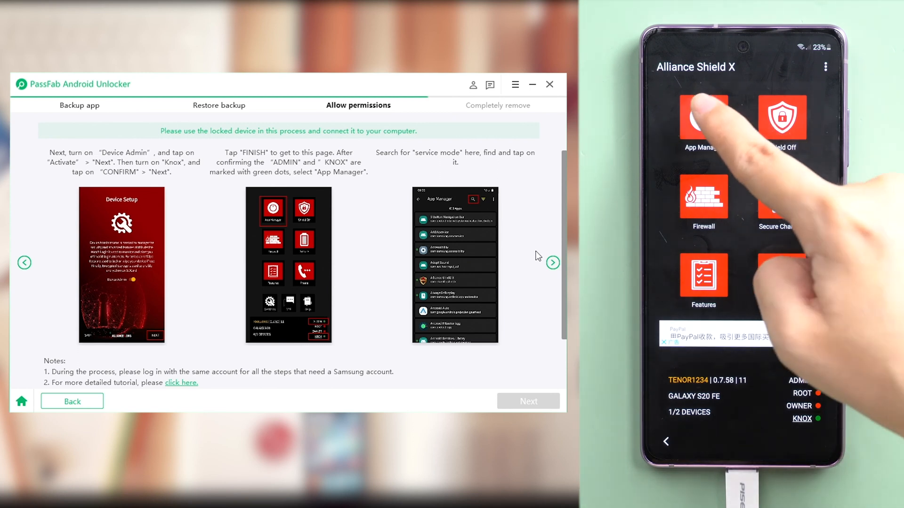
# Find Service mode in App Manager and show its activities list.
pyautogui.click(702, 118)
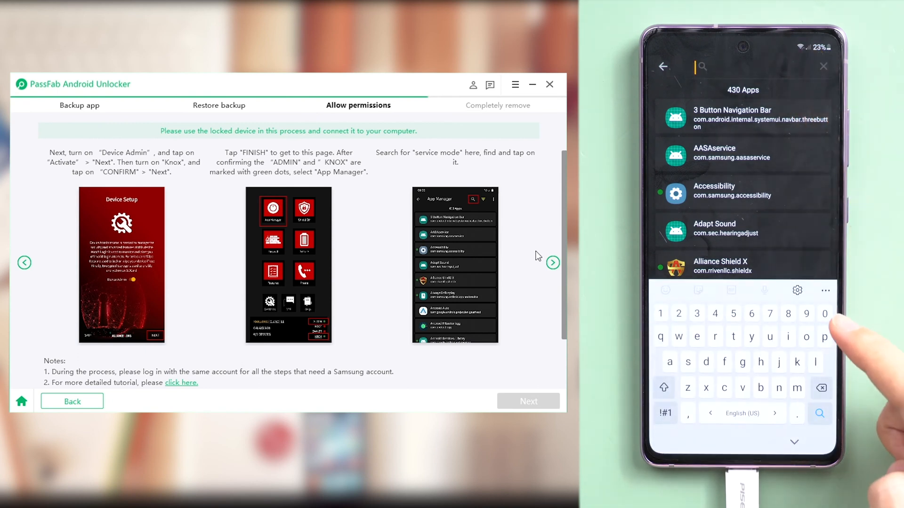
pyautogui.write('service mode')
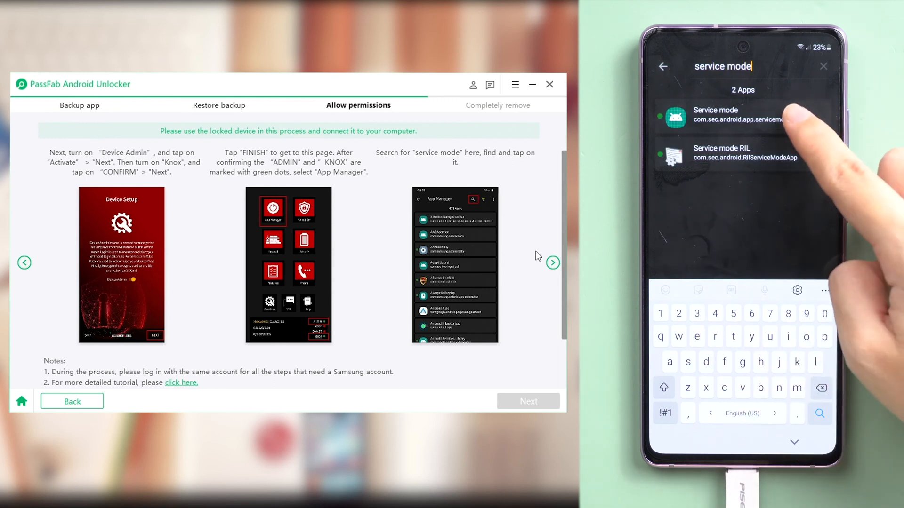
pyautogui.click(715, 115)
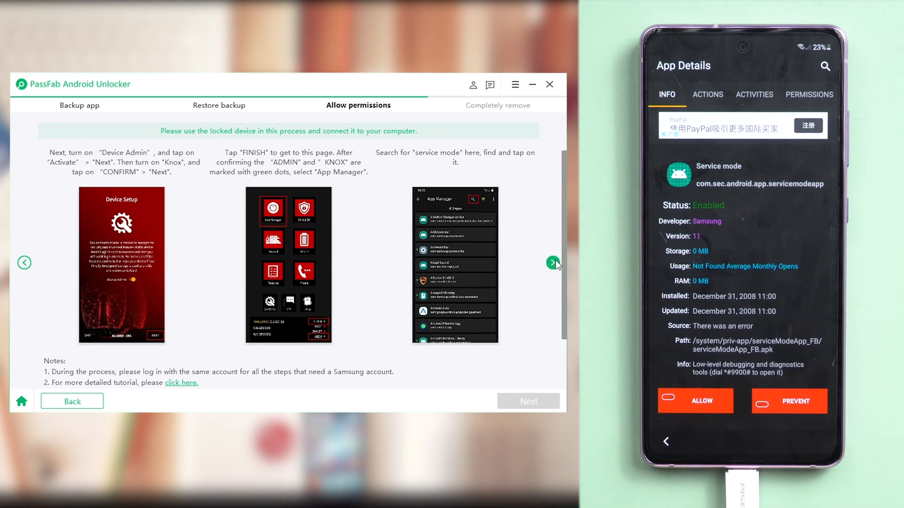
pyautogui.click(552, 263)
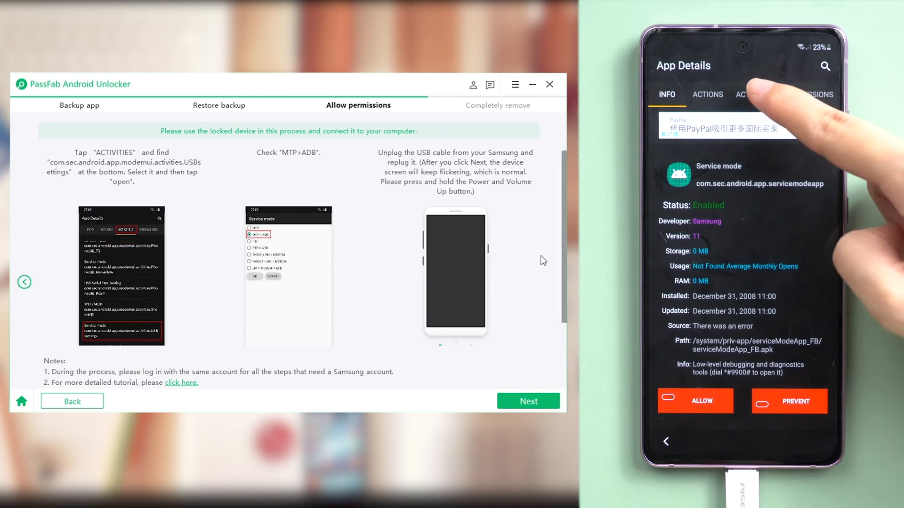
pyautogui.click(753, 94)
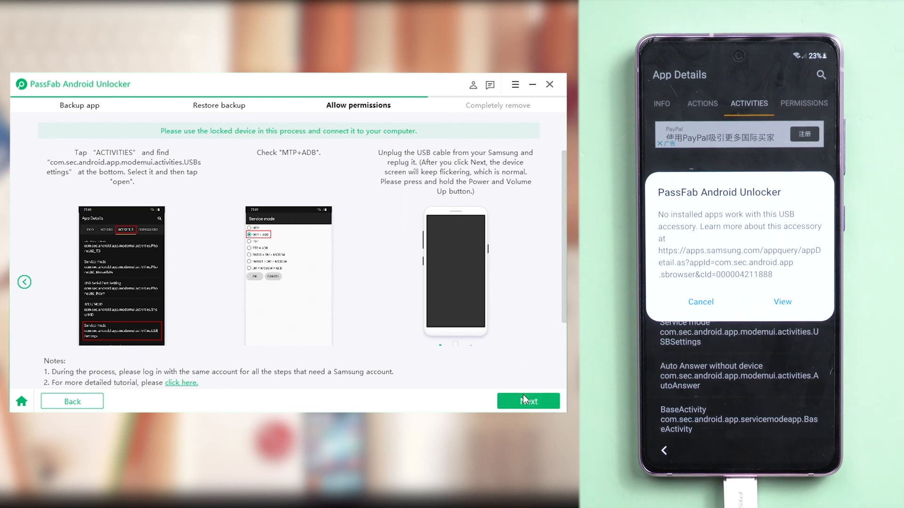
# Advance the PassFab guide to its Completely remove step after the MTP+ADB setup.
pyautogui.click(527, 401)
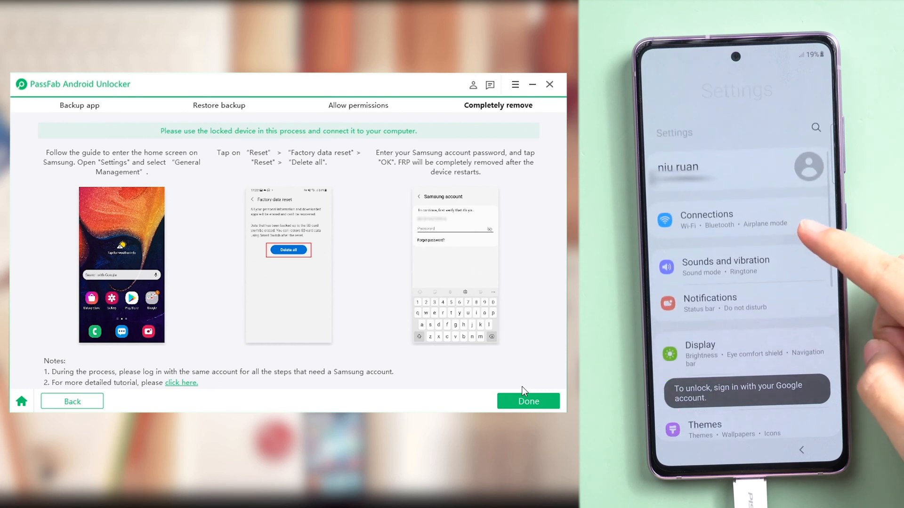
# Reach the Reset options under General management in the phone's Settings.
pyautogui.scroll(-3)
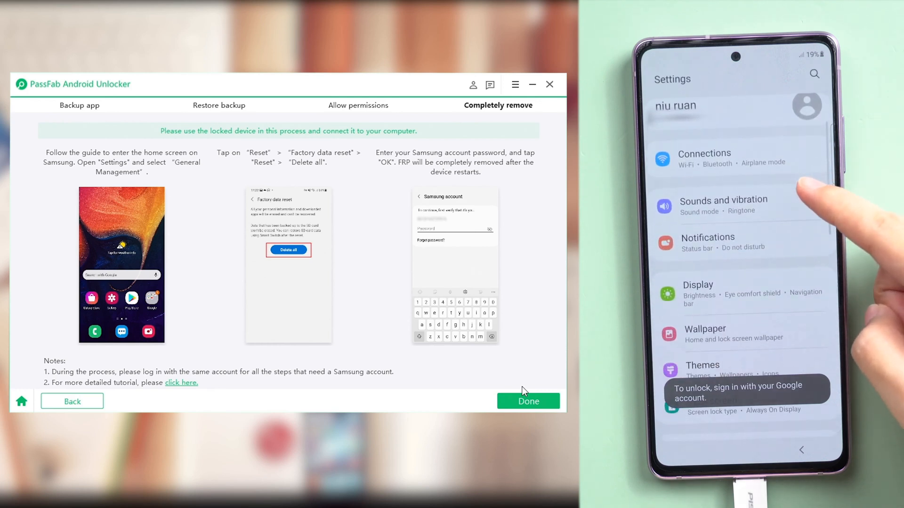
pyautogui.scroll(-3)
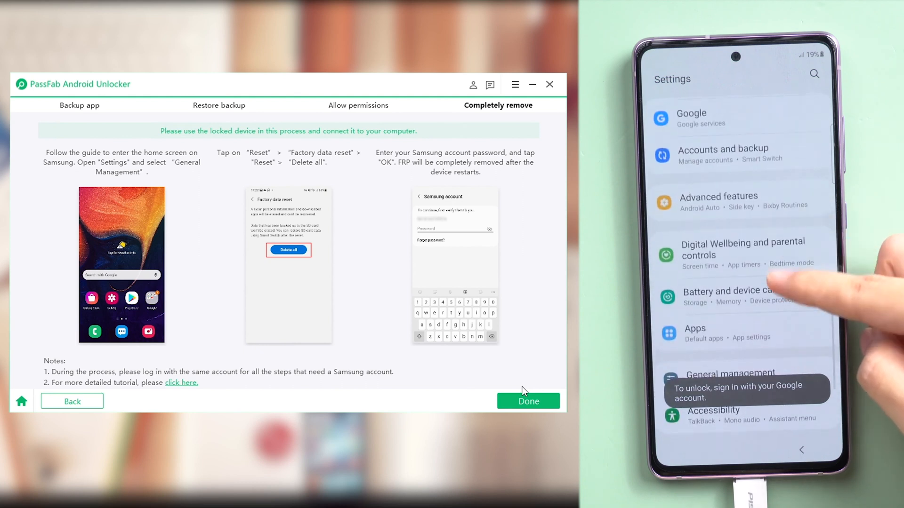
pyautogui.scroll(-3)
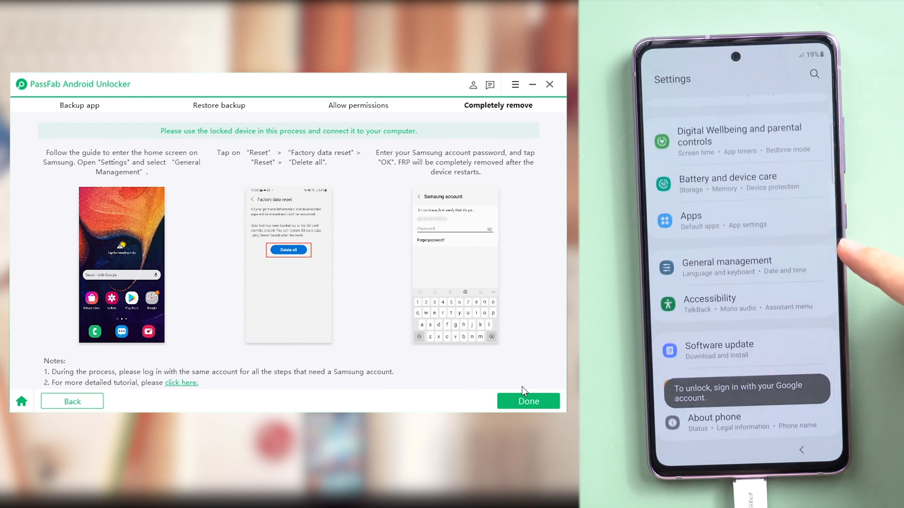
pyautogui.click(726, 262)
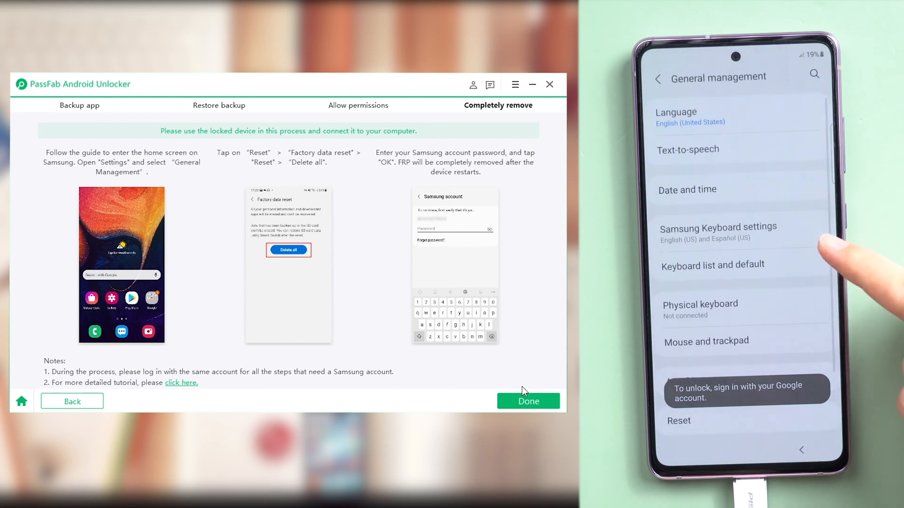
pyautogui.scroll(-3)
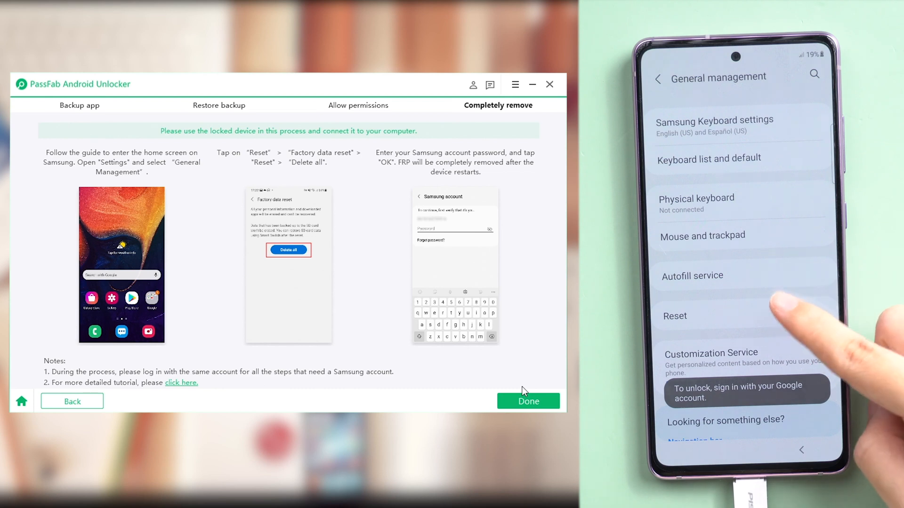
pyautogui.click(674, 316)
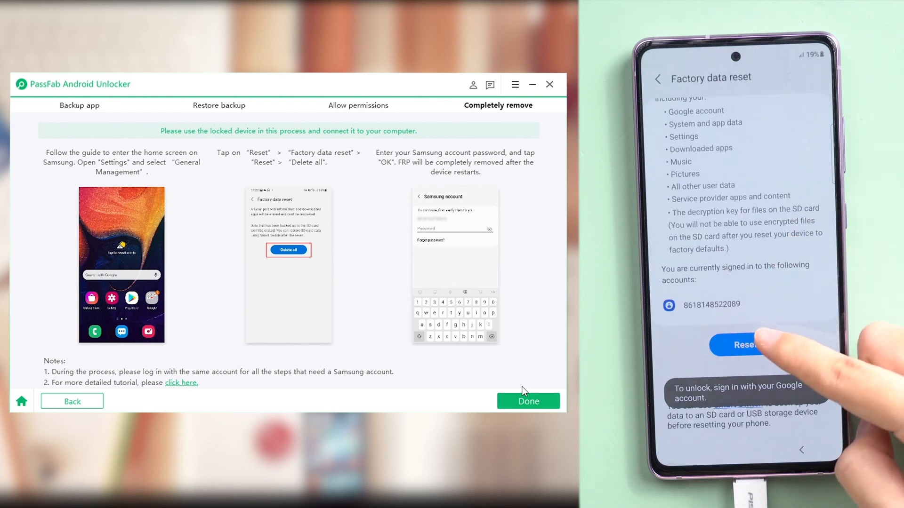
# Trigger Factory data reset with Delete all, then finish removal so PassFab reports FRP bypassed.
pyautogui.click(740, 345)
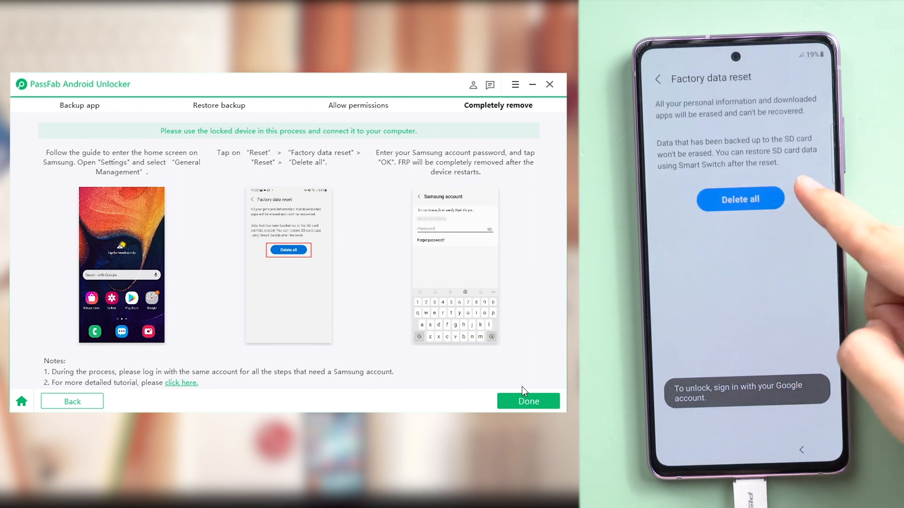
pyautogui.click(739, 198)
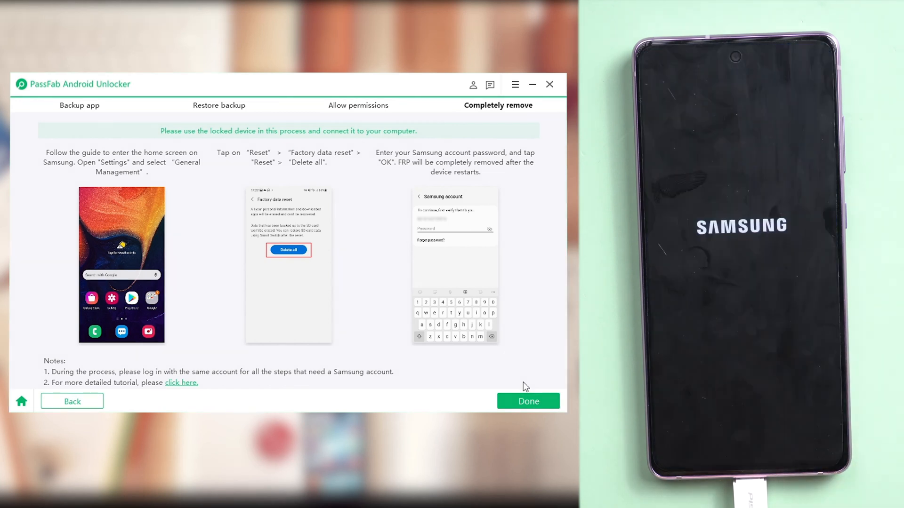
pyautogui.moveTo(527, 387)
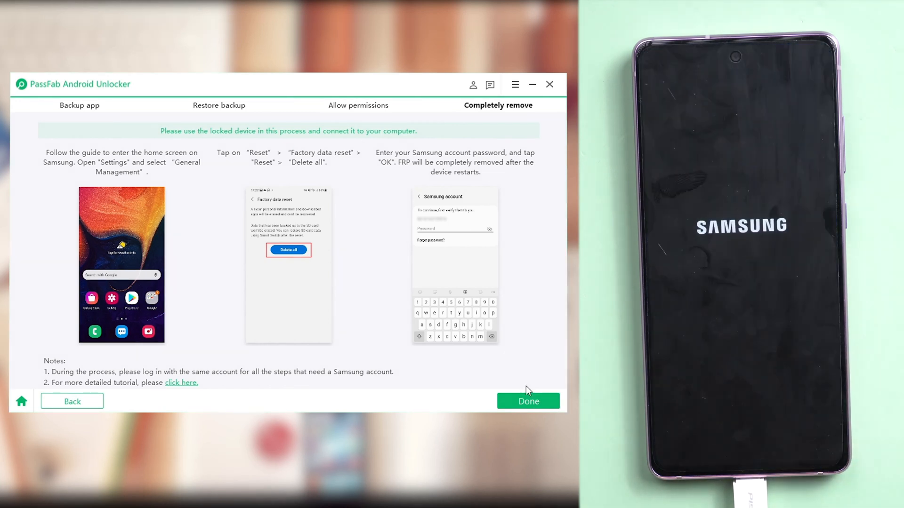
pyautogui.click(527, 401)
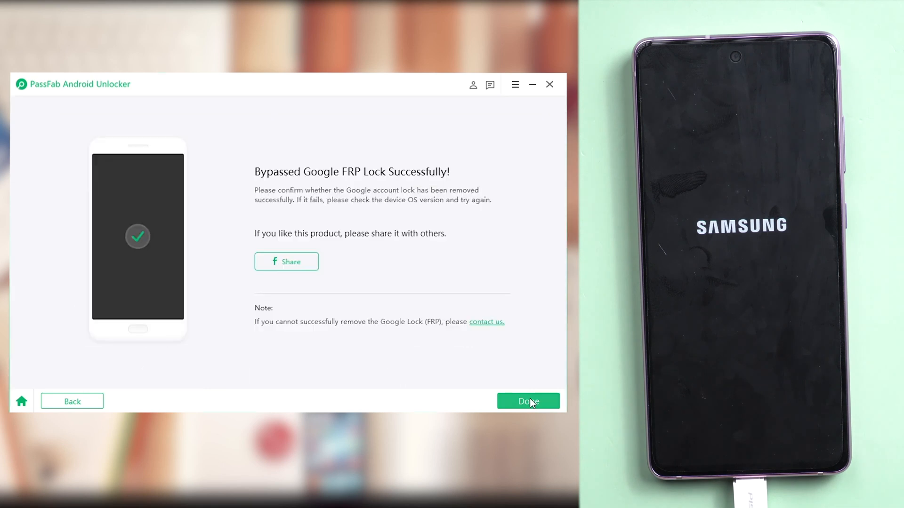
# Dismiss the success page, start the setup wizard with Iniciar and agree to the legal items.
pyautogui.click(527, 401)
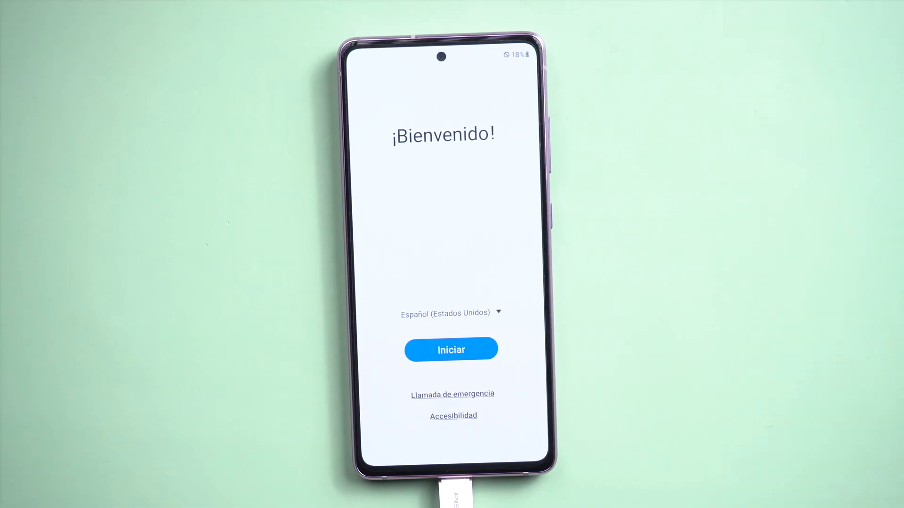
pyautogui.click(450, 312)
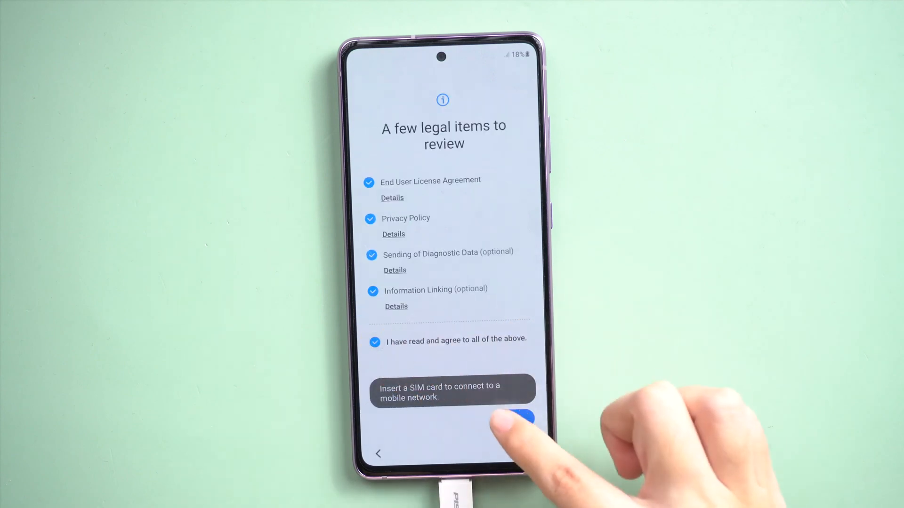
pyautogui.click(516, 417)
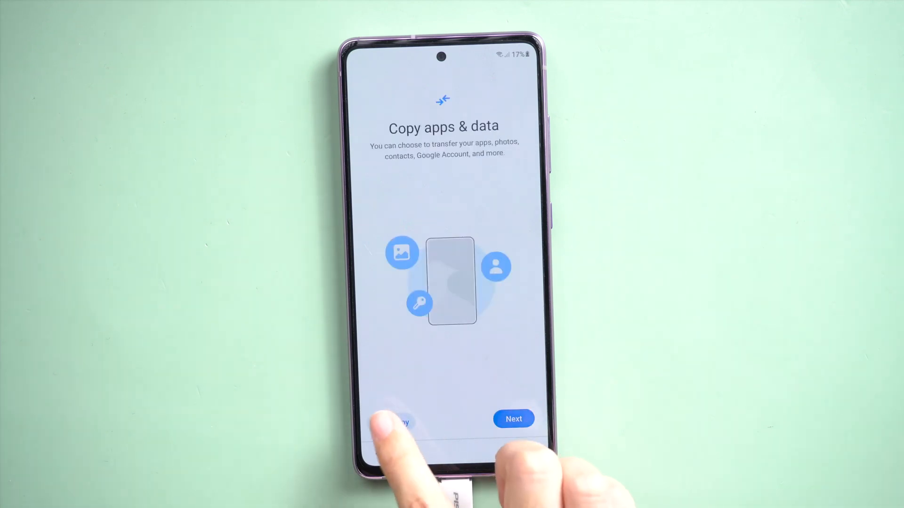
# Skip Copy apps & data and Google sign-in, then accept Google services to reach protection setup.
pyautogui.click(513, 419)
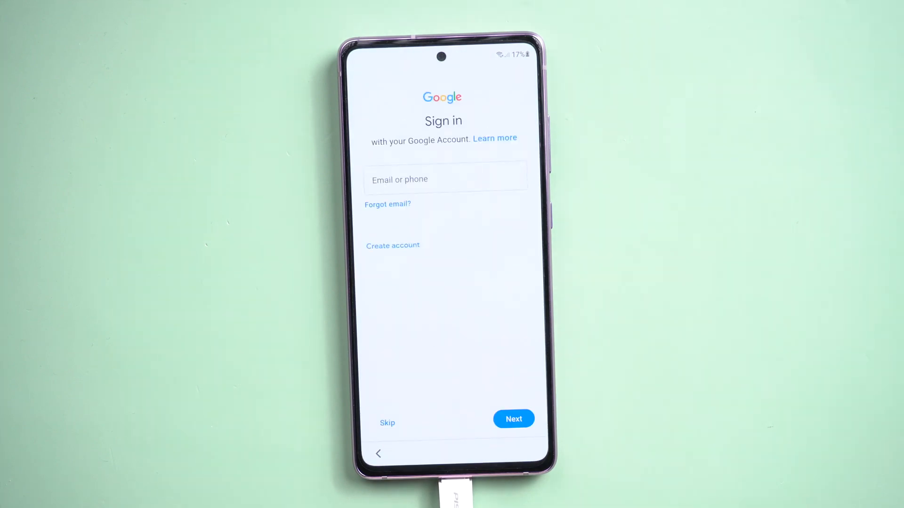
pyautogui.click(387, 423)
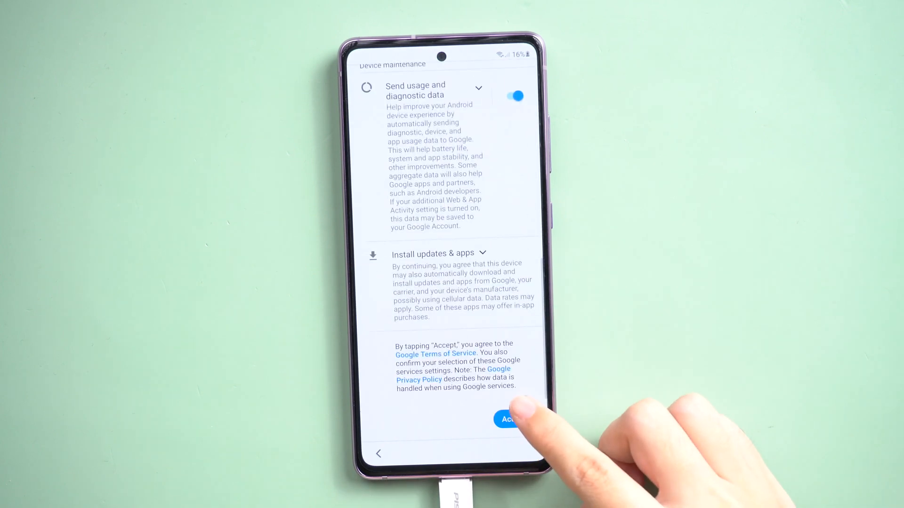
pyautogui.click(507, 419)
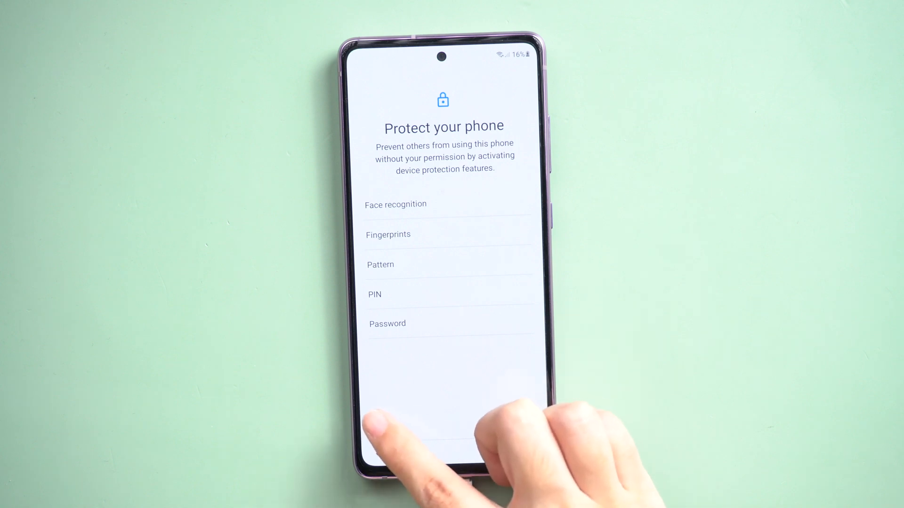